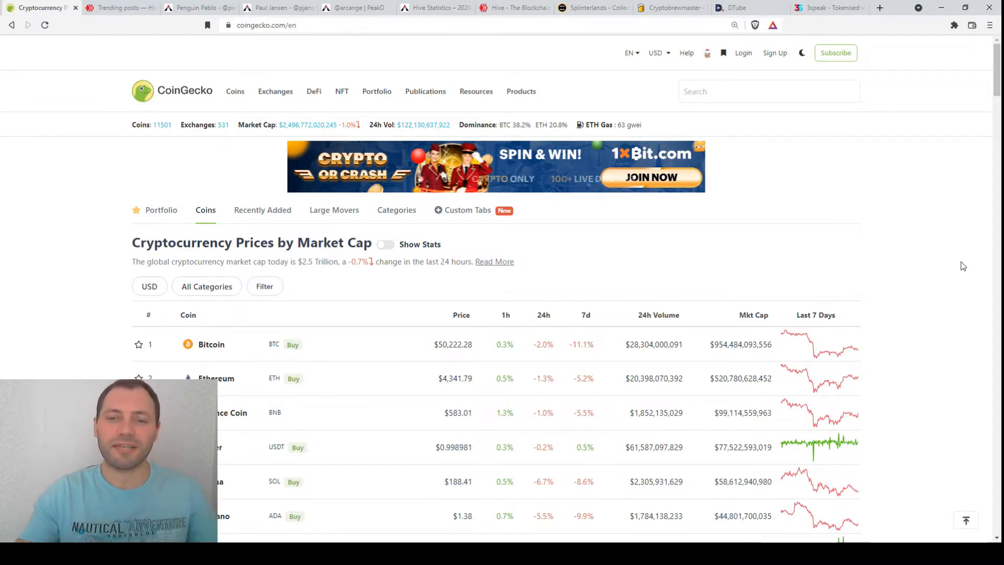
Step: Browse down CoinGecko's market-cap rankings before using the coin search
scroll(down, 3)
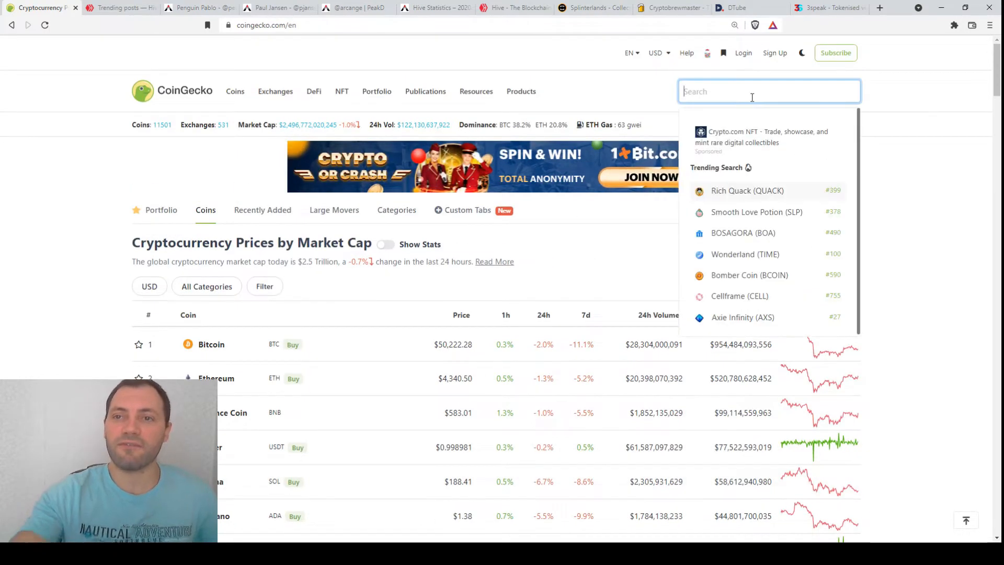
Step: Search HIVE, go to the Hive (HIVE) coin page and set its price chart to 1y
text(HIVE)
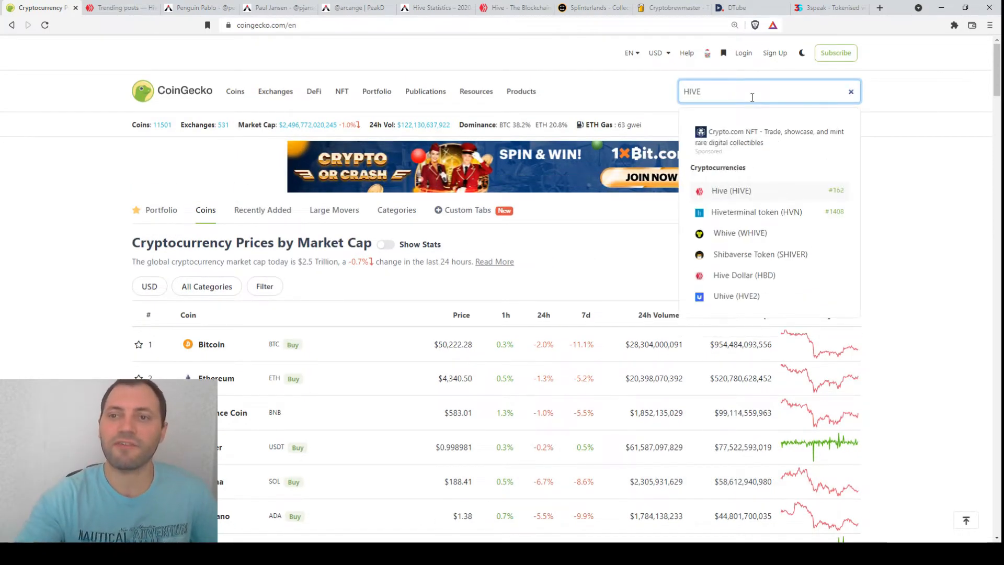
click(730, 191)
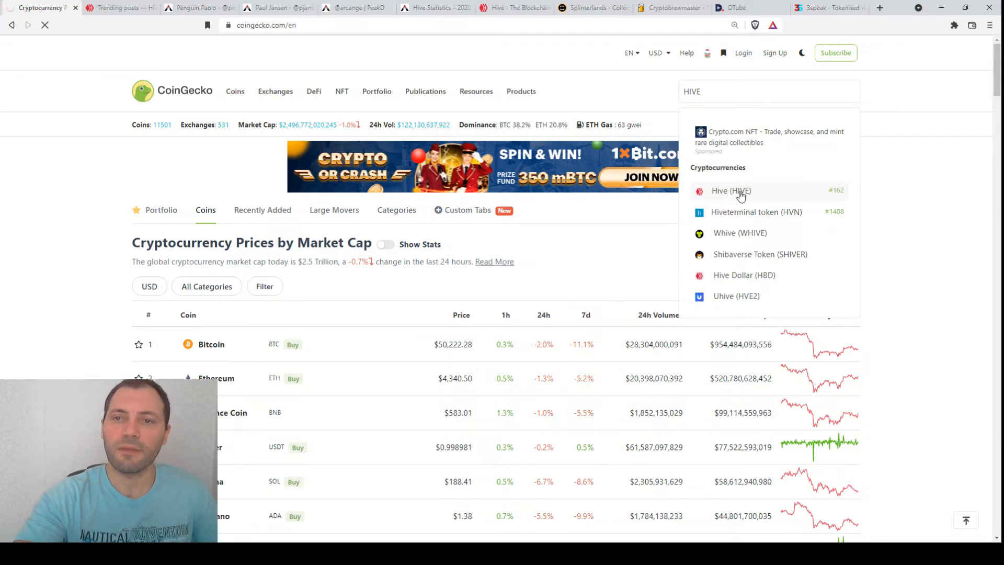
click(730, 191)
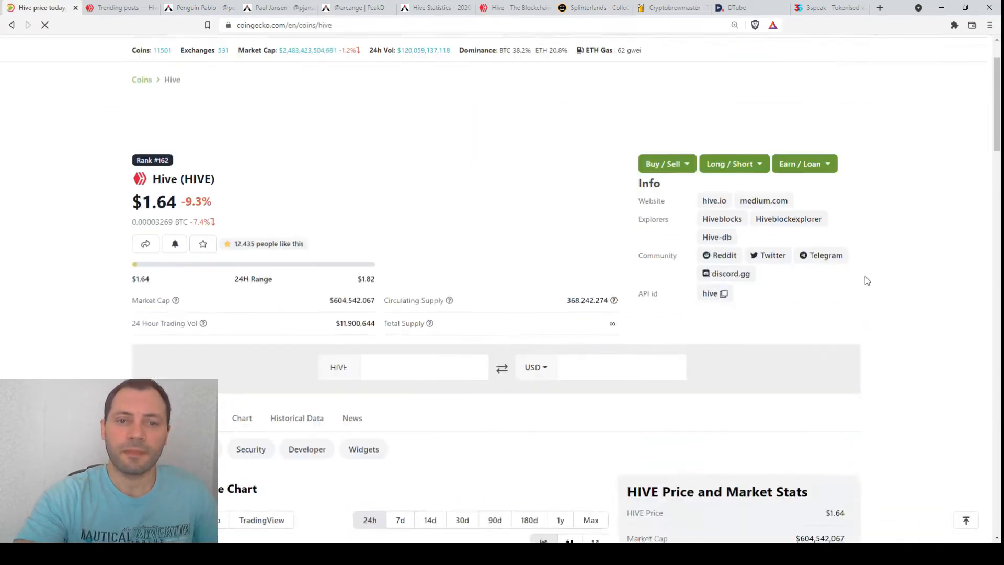
scroll(down, 3)
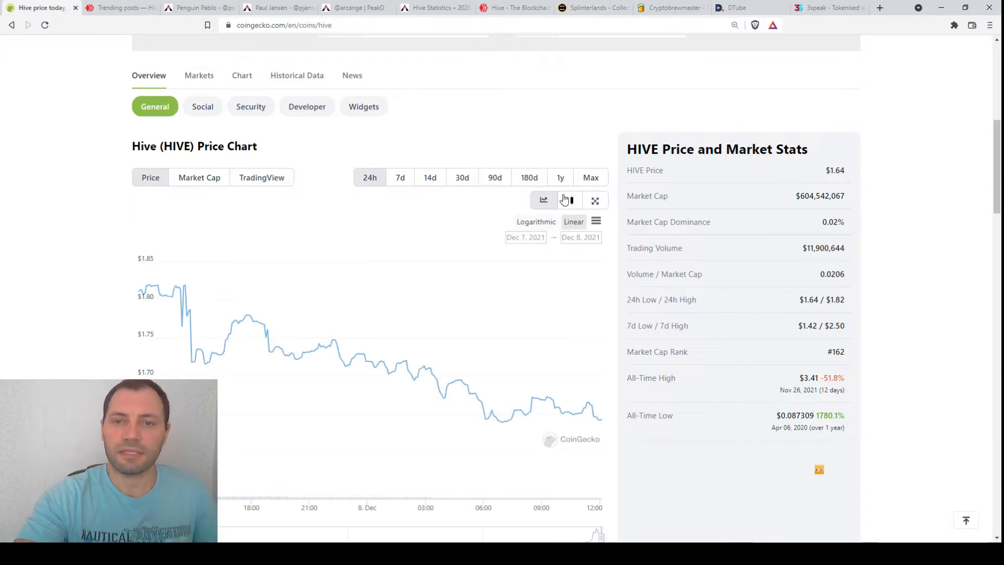
click(559, 178)
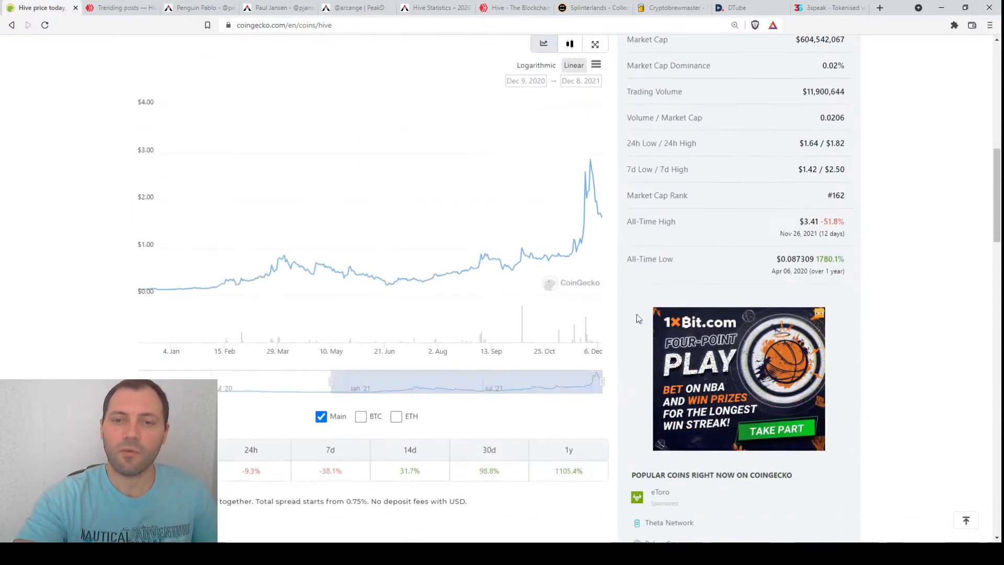
mouse_move(562, 256)
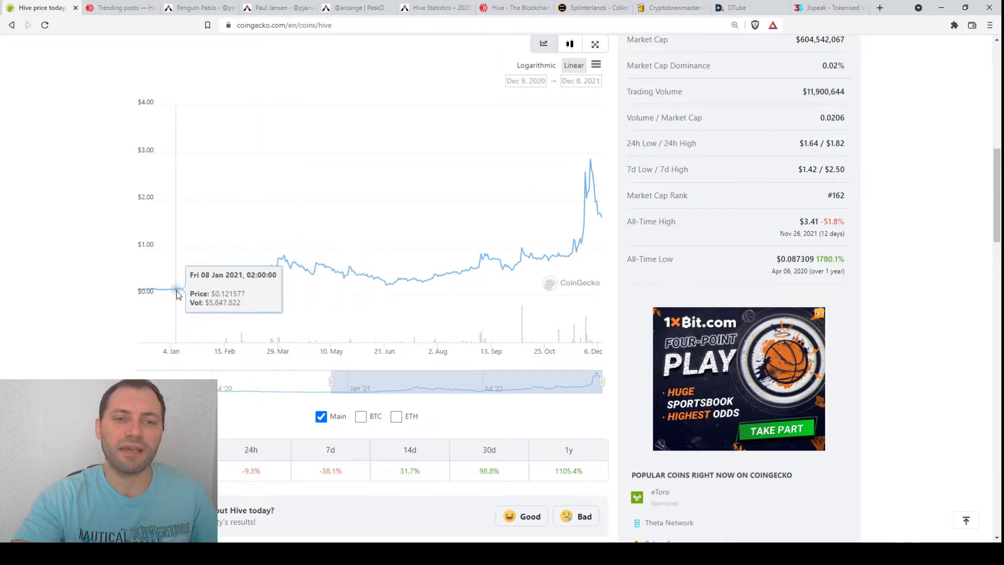
mouse_move(157, 292)
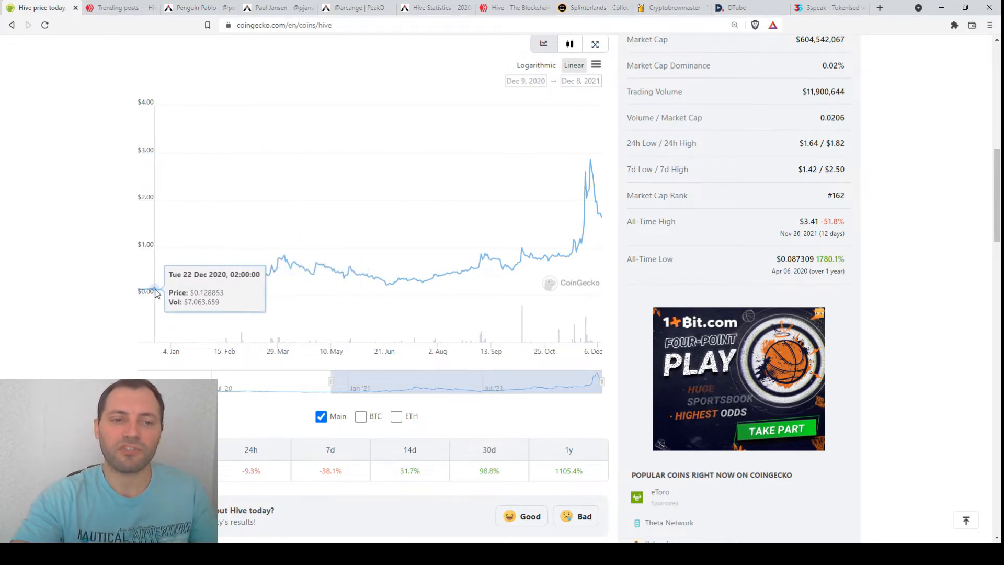
mouse_move(600, 220)
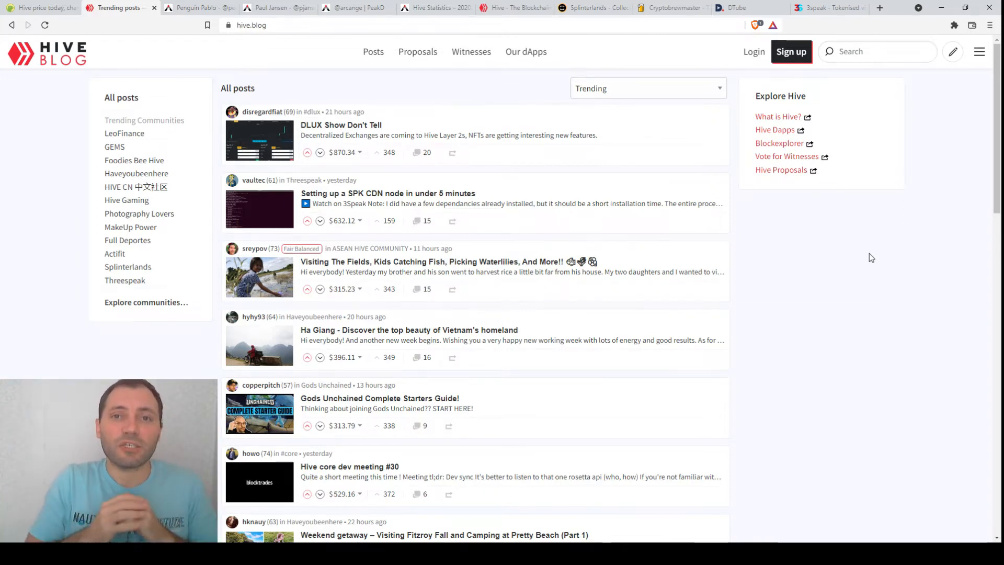
mouse_move(764, 323)
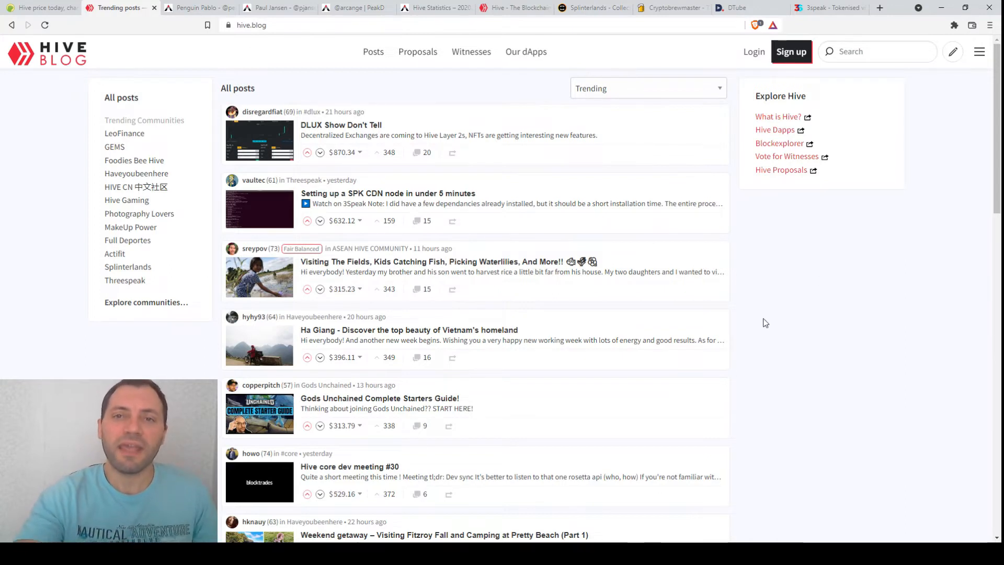
mouse_move(787, 278)
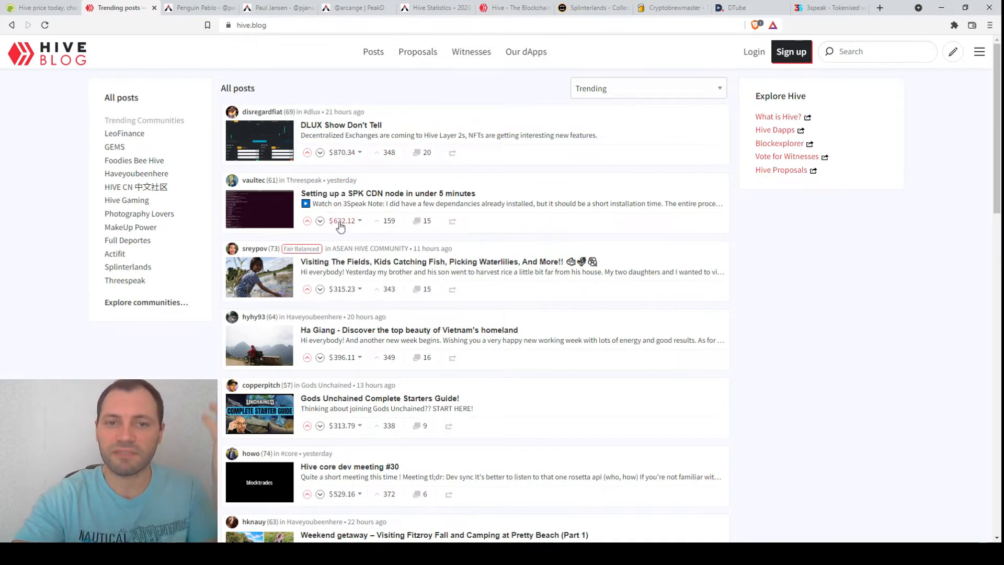
Step: Browse down Hive.blog's trending feed, glance at the CoinGecko Hive chart, and return
scroll(down, 3)
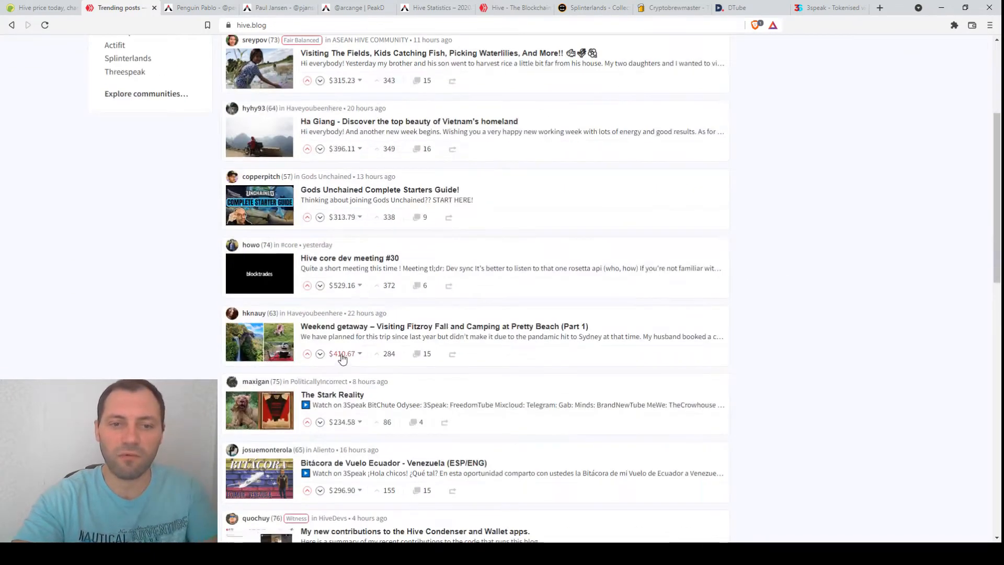
scroll(down, 3)
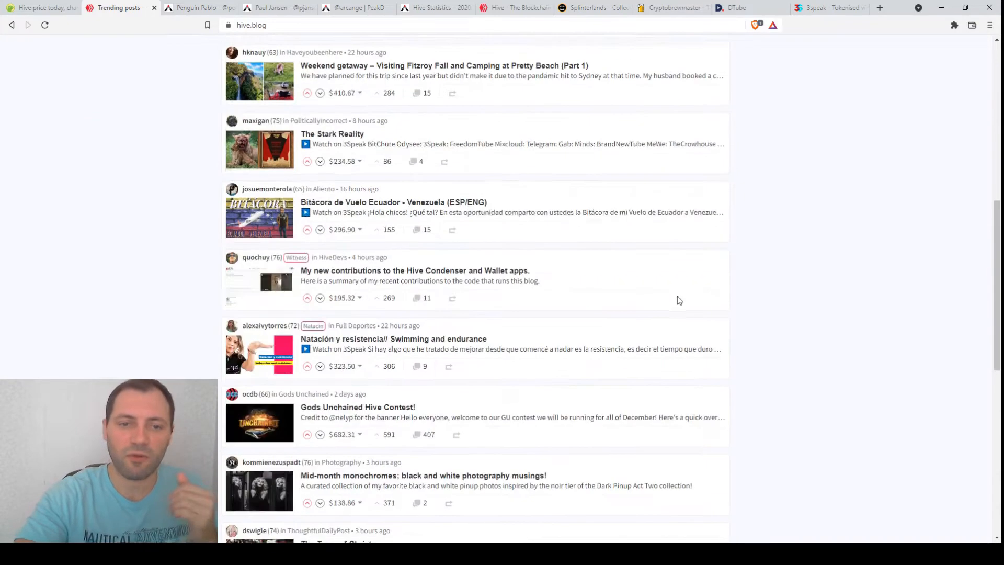
scroll(down, 3)
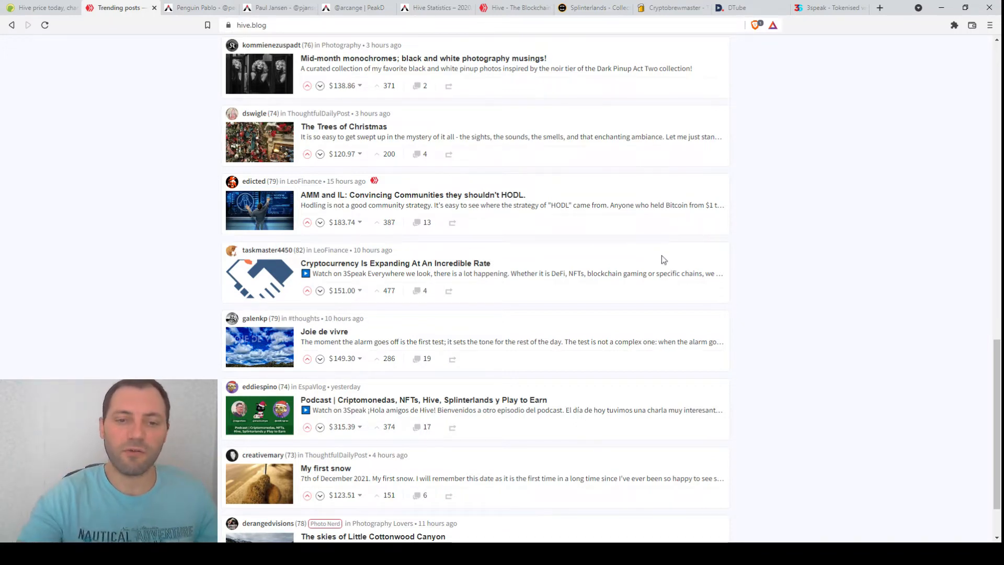
scroll(down, 3)
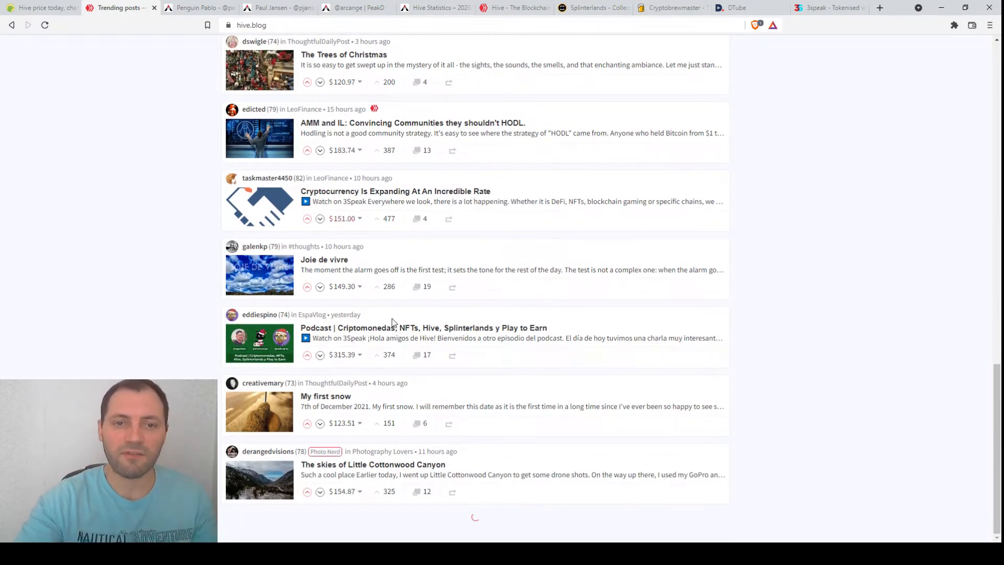
scroll(down, 3)
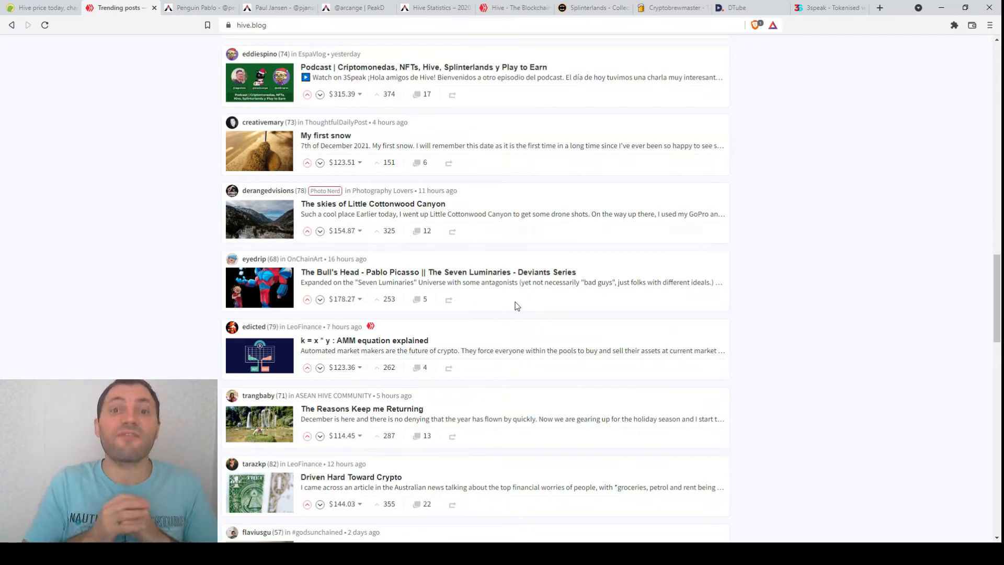
click(39, 7)
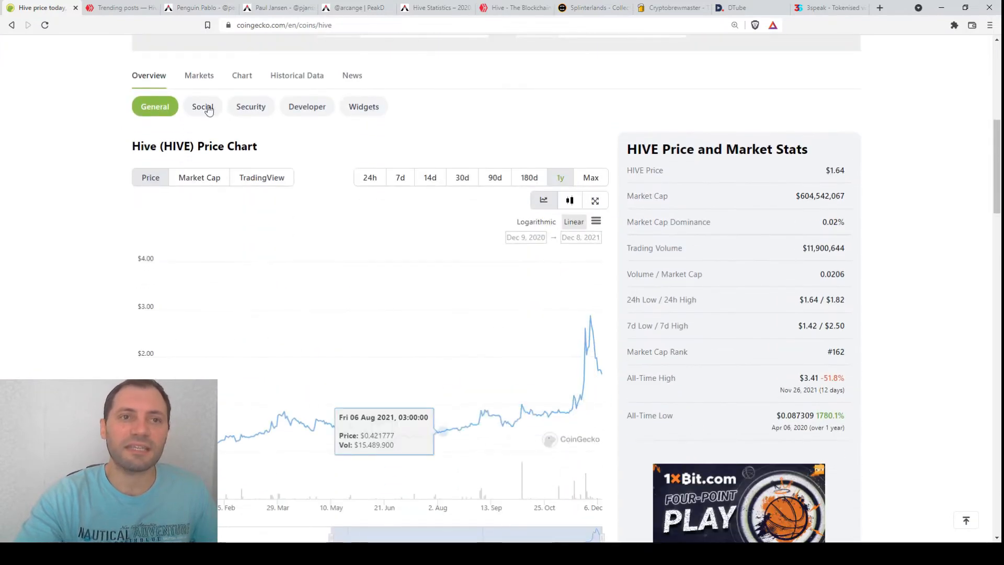
click(119, 8)
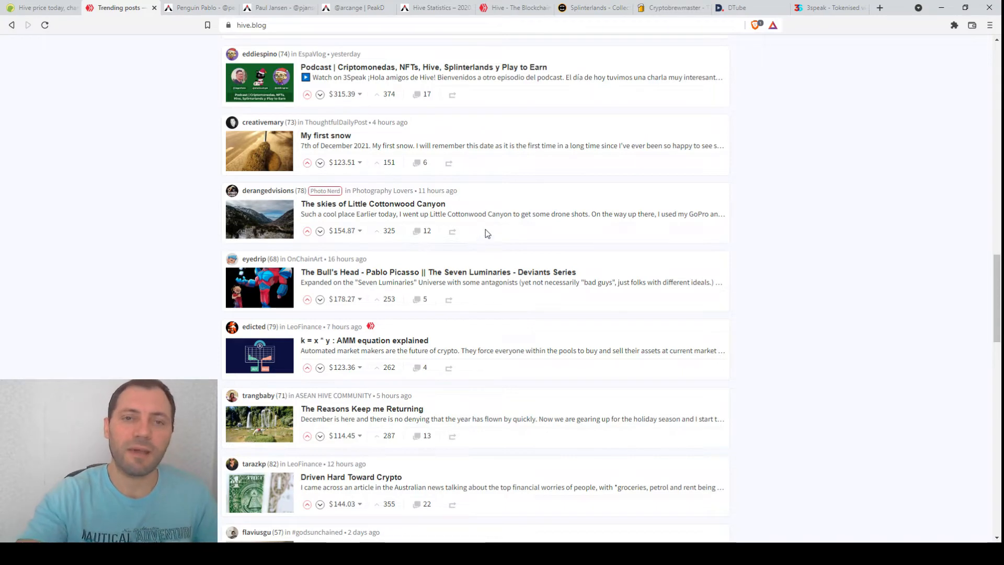
mouse_move(189, 97)
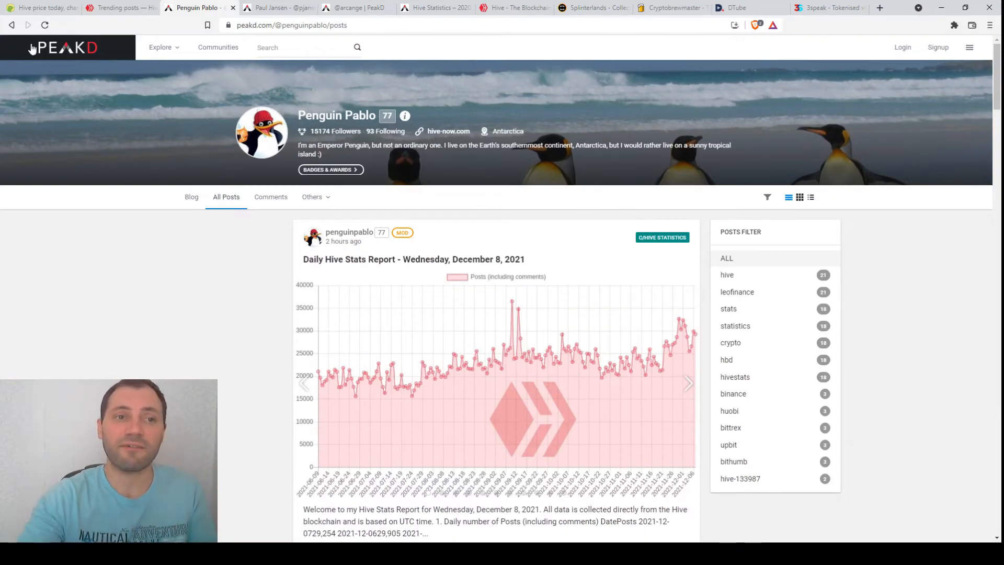
Step: Compare with Hive.blog, then browse PeakD's profile down to the Daily Hive Stats Report posts
click(119, 6)
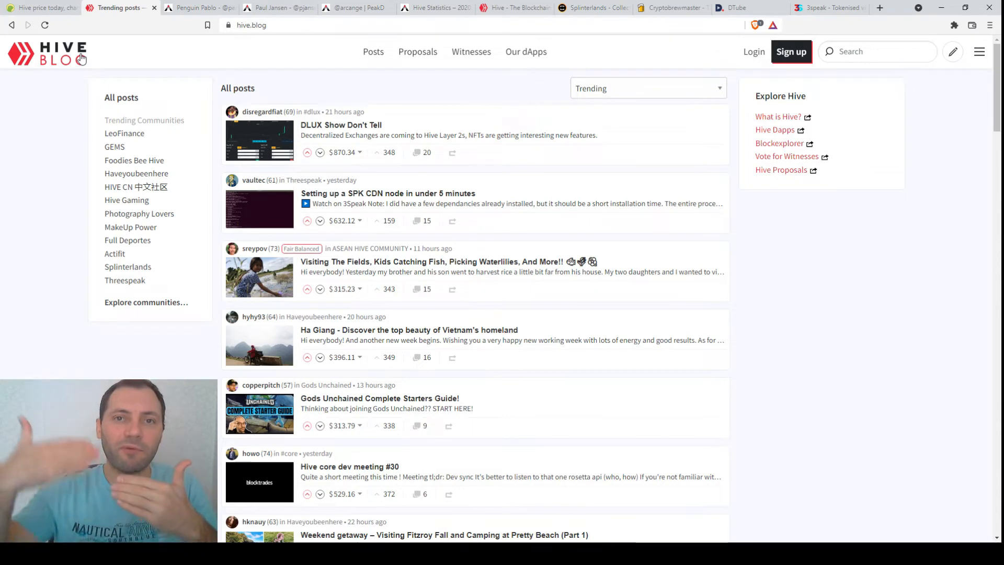
mouse_move(195, 30)
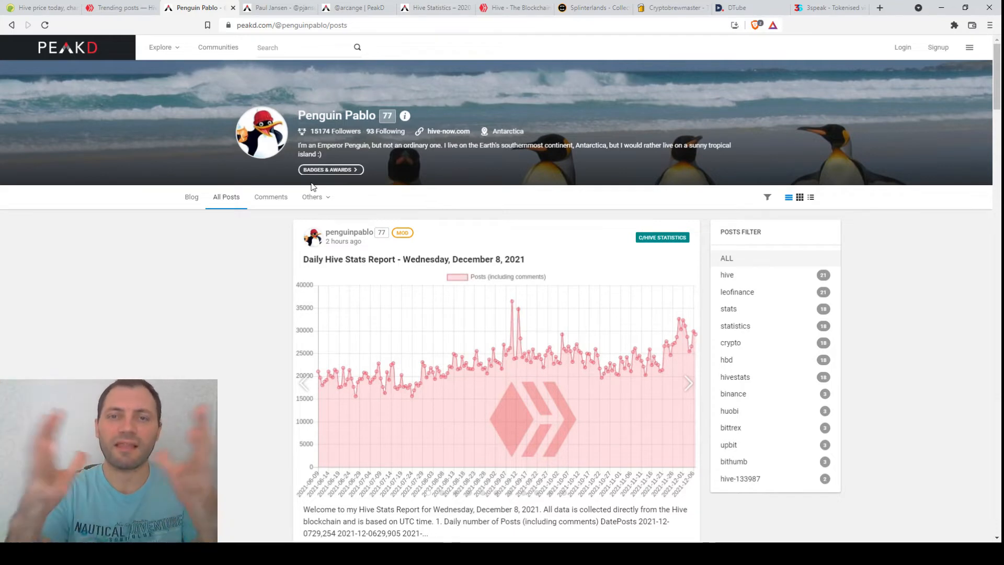
scroll(down, 3)
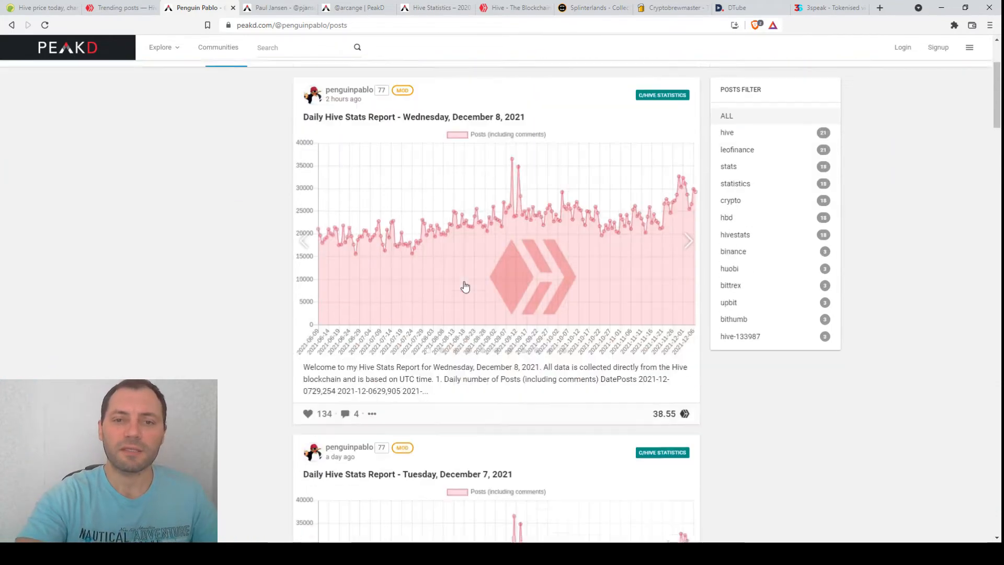
Step: Read the December 8 Daily Hive Stats Report through its transacting-accounts and posts charts
click(413, 117)
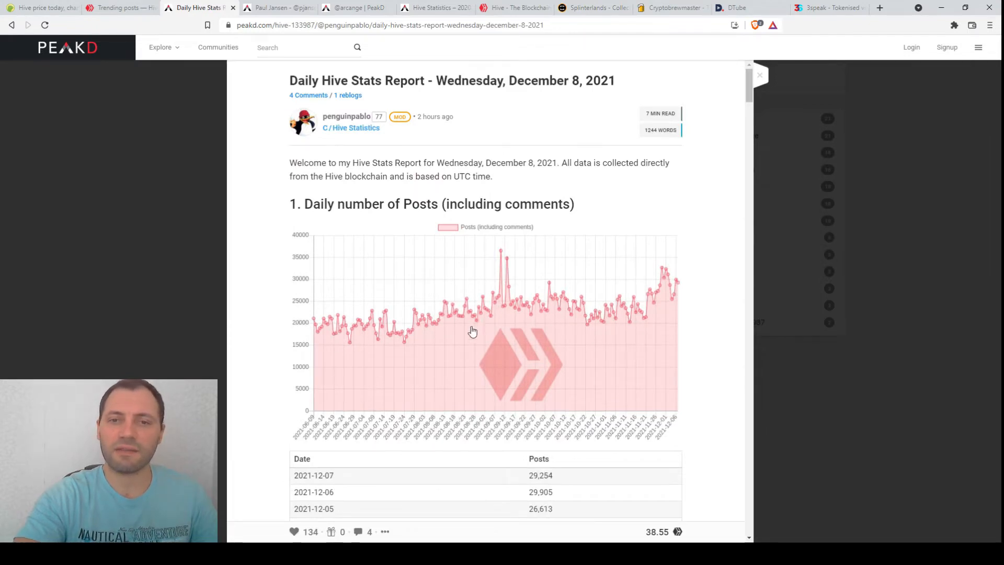
scroll(down, 3)
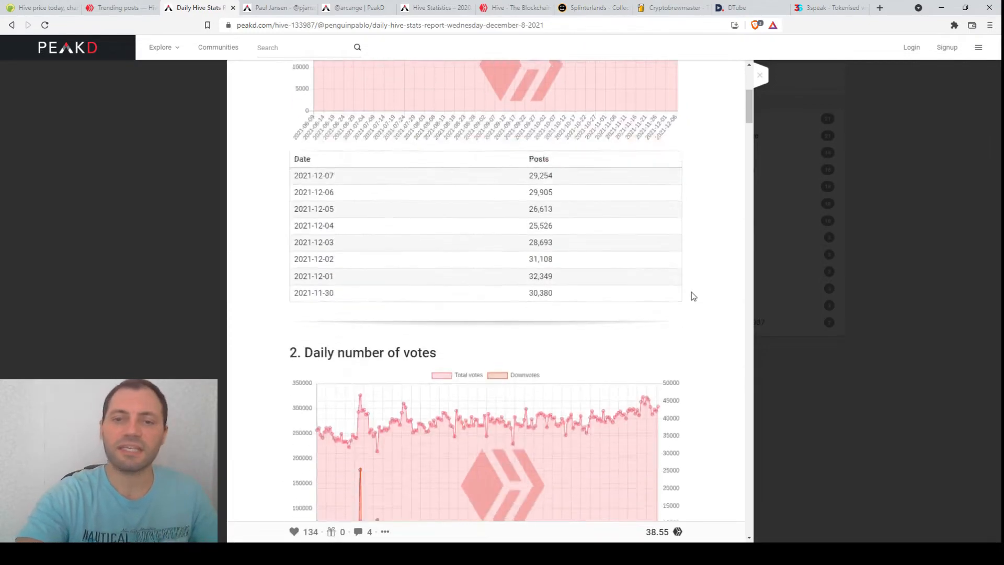
scroll(down, 3)
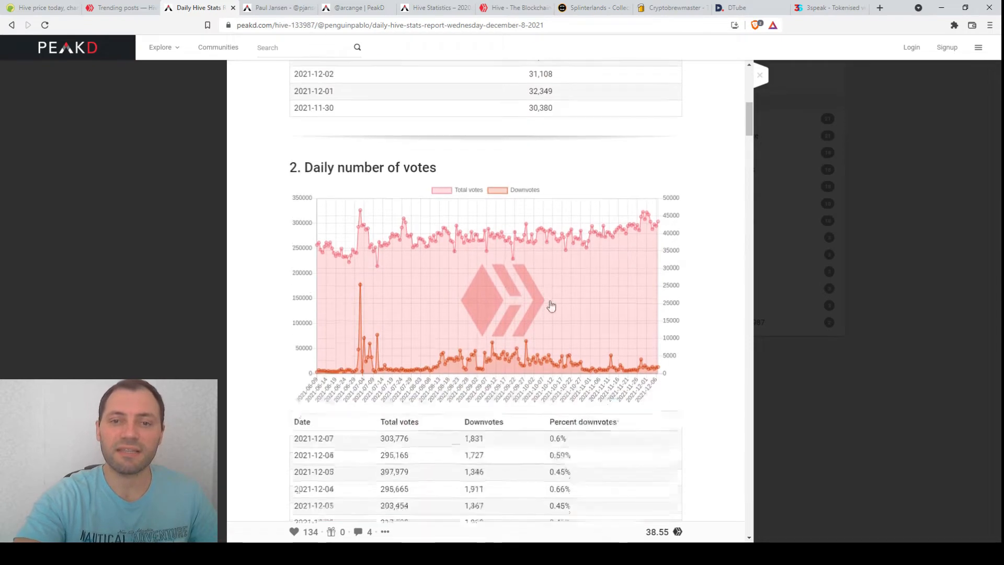
scroll(down, 3)
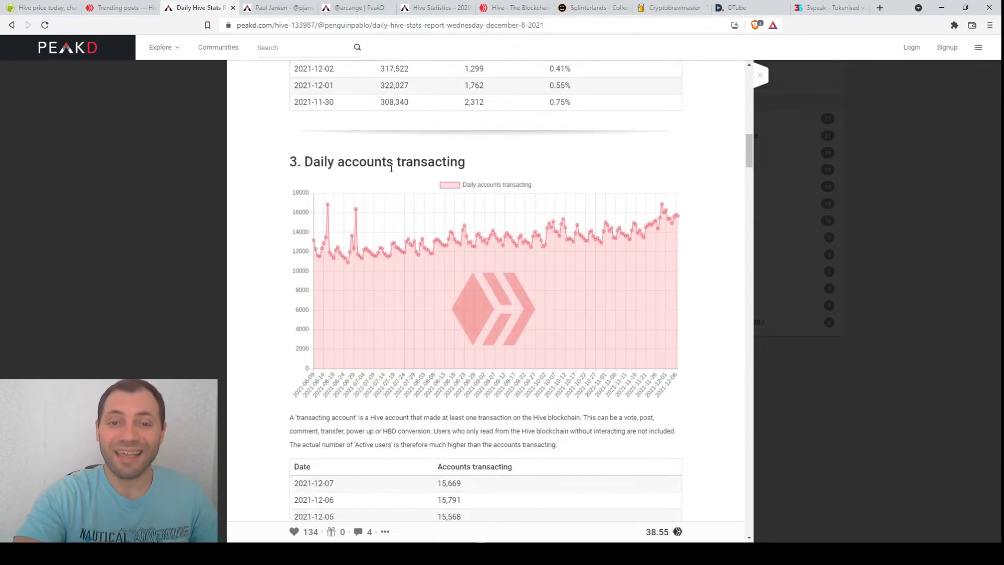
mouse_move(437, 250)
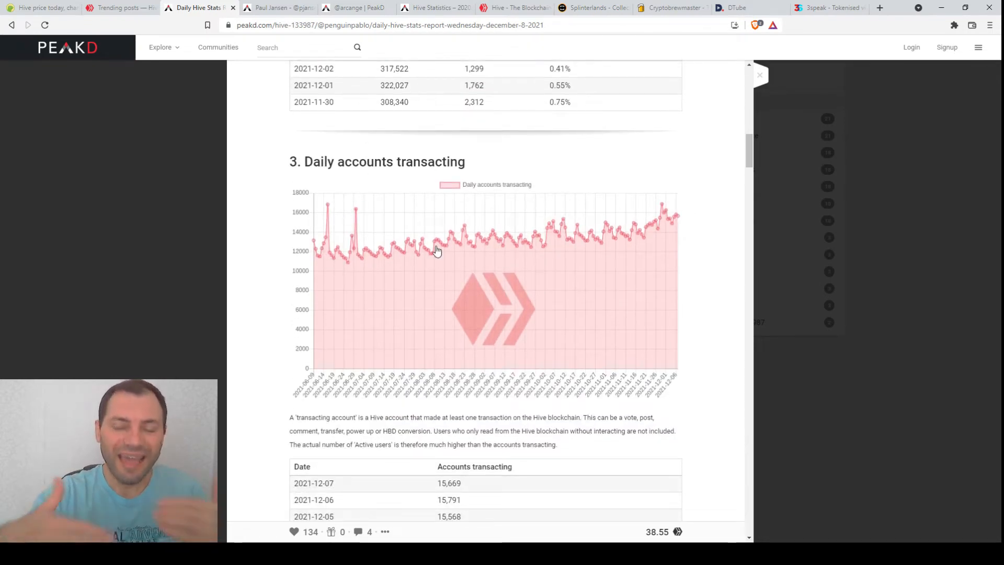
mouse_move(615, 231)
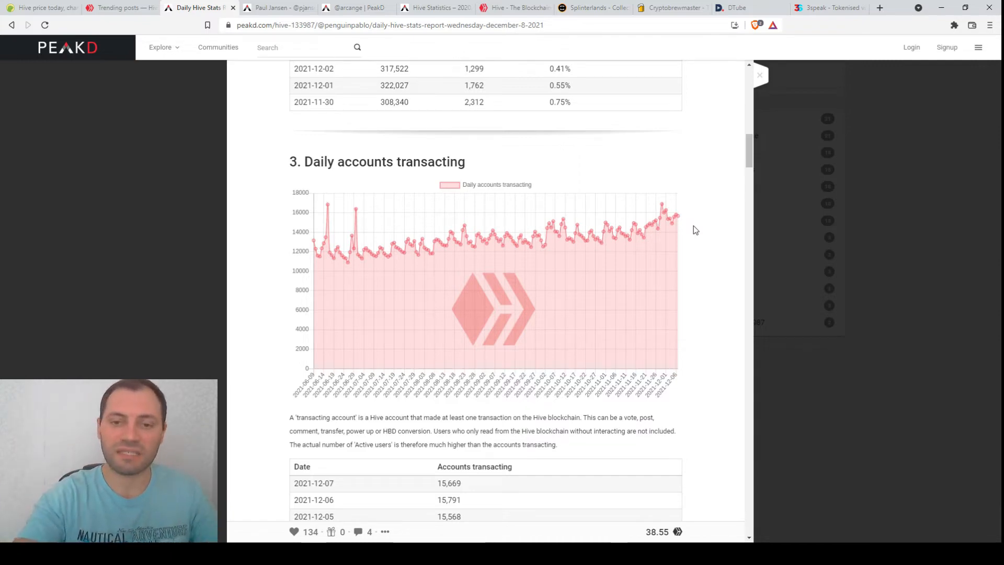
scroll(down, 3)
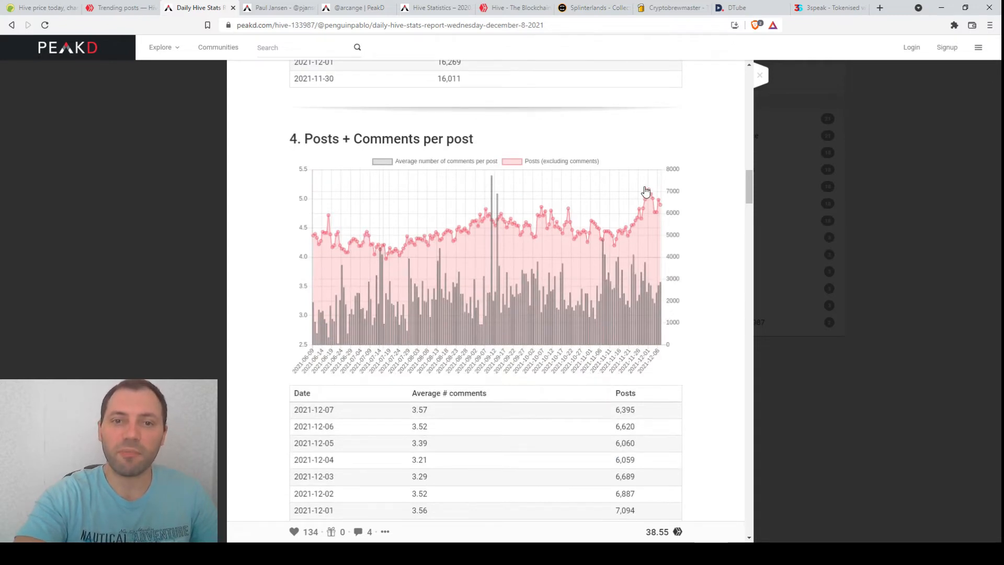
mouse_move(619, 239)
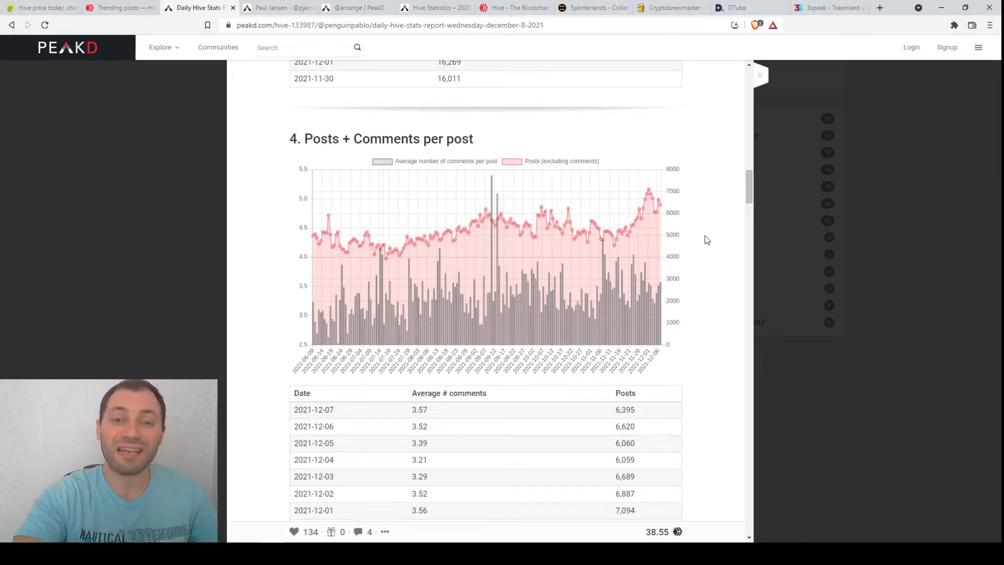
Step: Switch to Hive.blog's trending posts and browse the feed
click(119, 7)
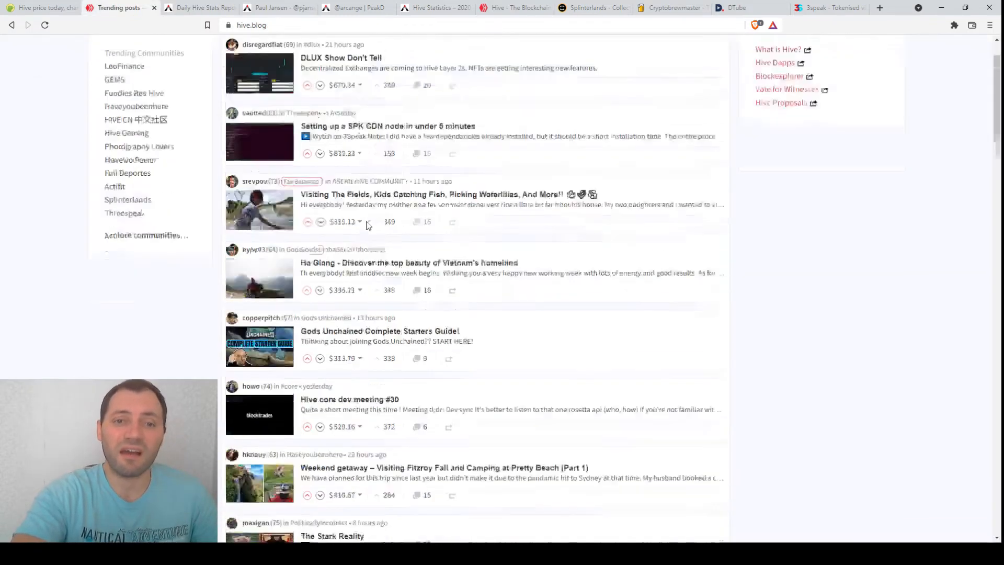
scroll(down, 3)
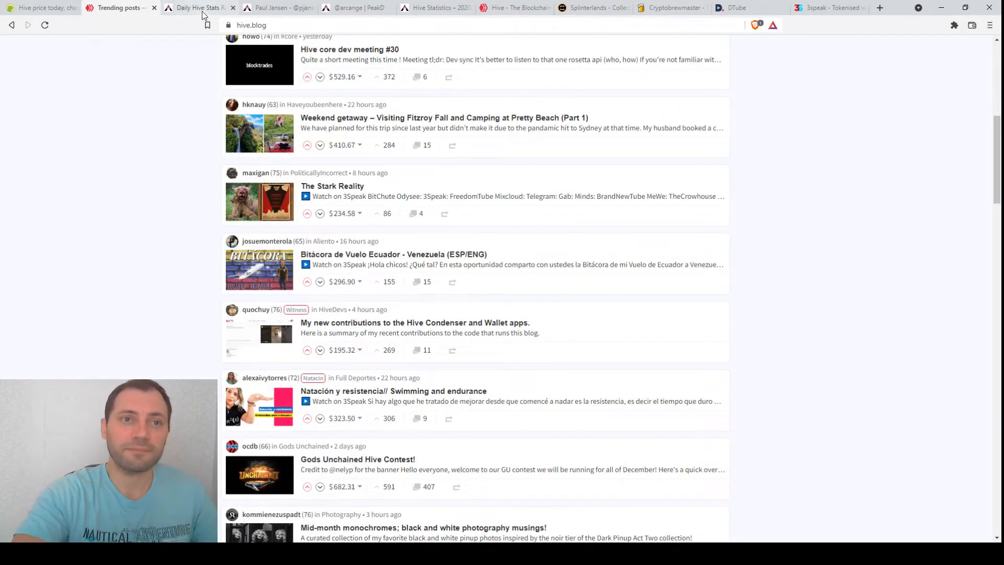
Step: Revisit the stats report's '5. New accounts created' section, then switch to Splinterlands
click(194, 7)
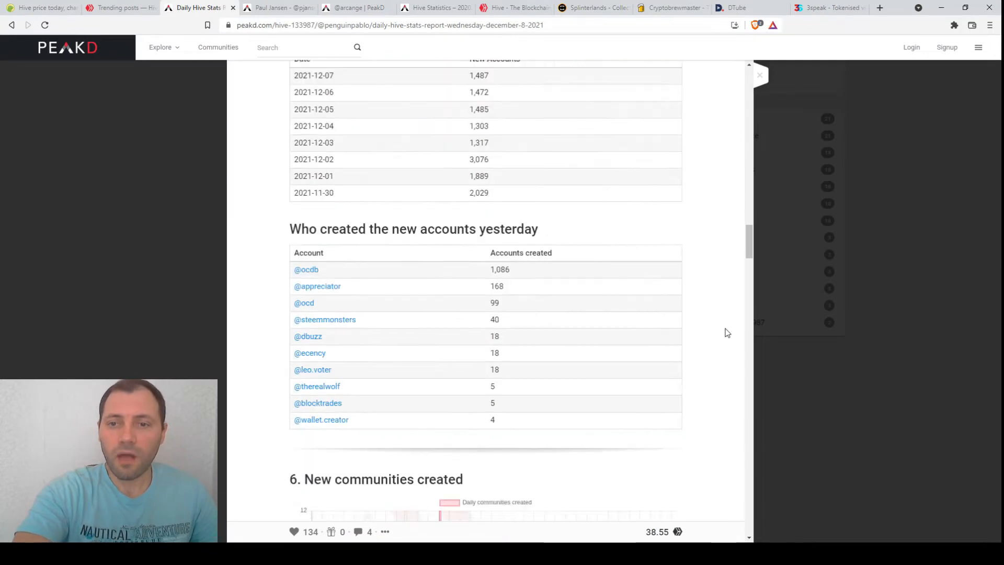
scroll(up, 3)
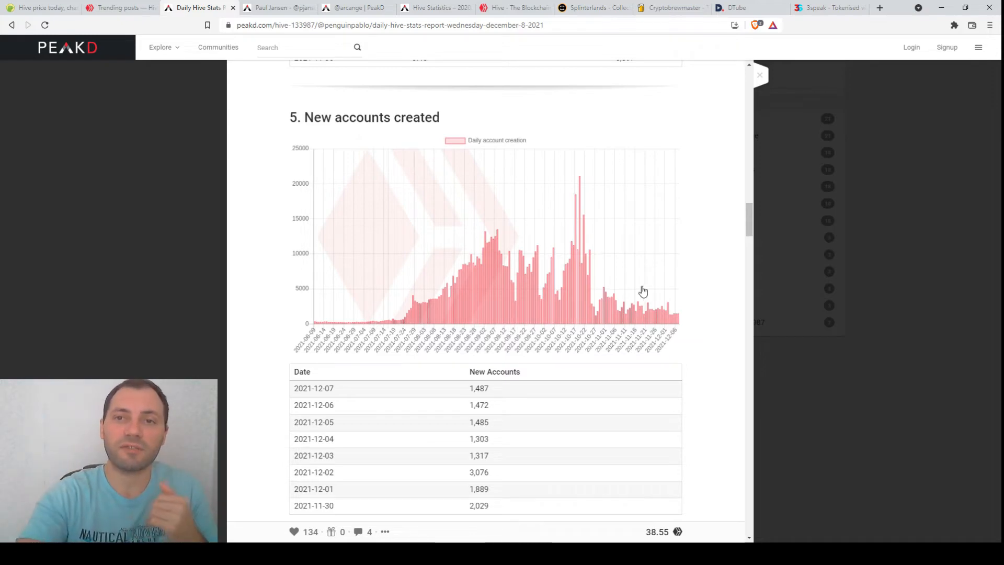
click(591, 7)
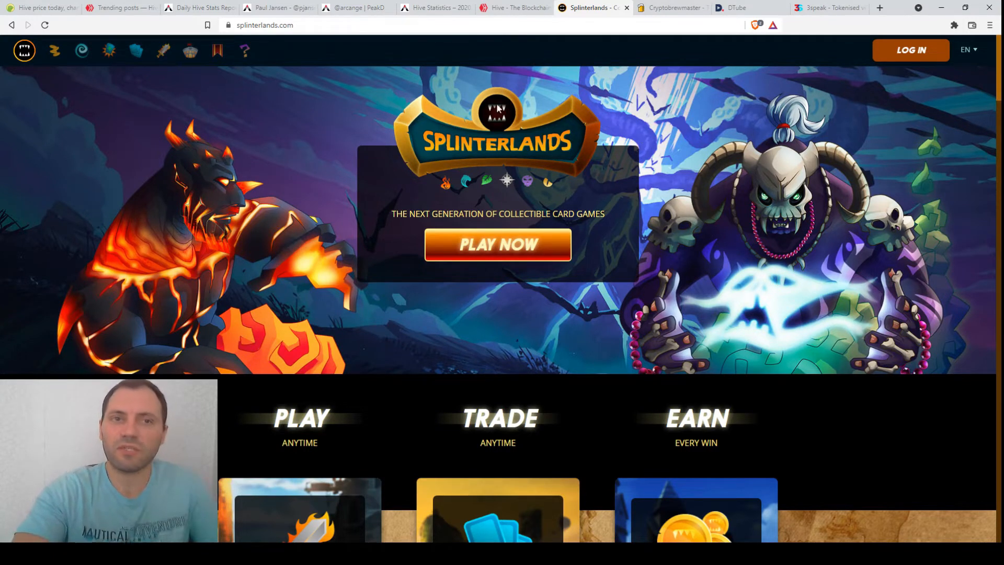
mouse_move(493, 148)
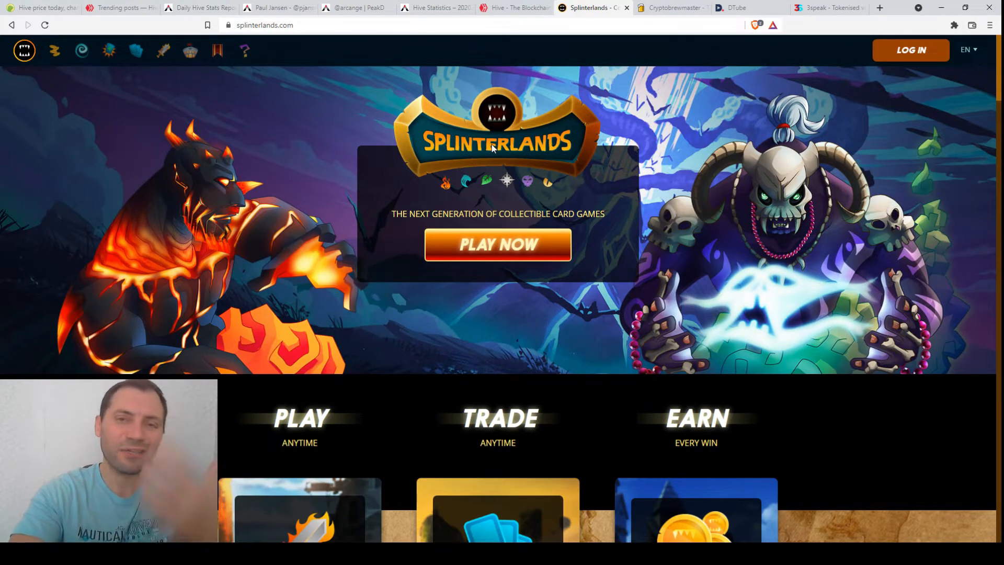
Step: Leave Splinterlands' homepage for the Daily Hive Stats report on PeakD
click(198, 6)
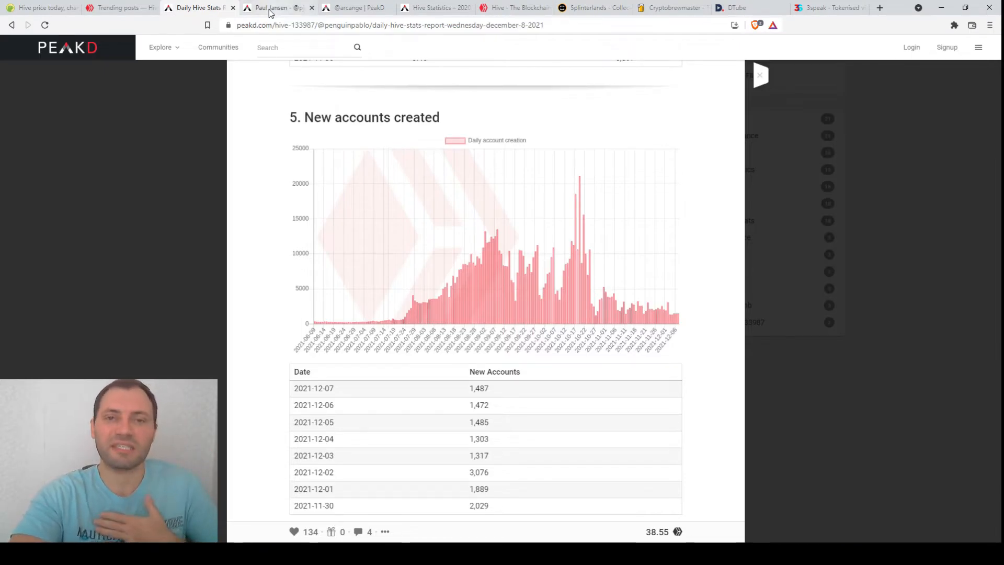
Step: Show Paul Jansen's PeakD posts down to the Actifit Stats Report for 7 December 2021
click(276, 8)
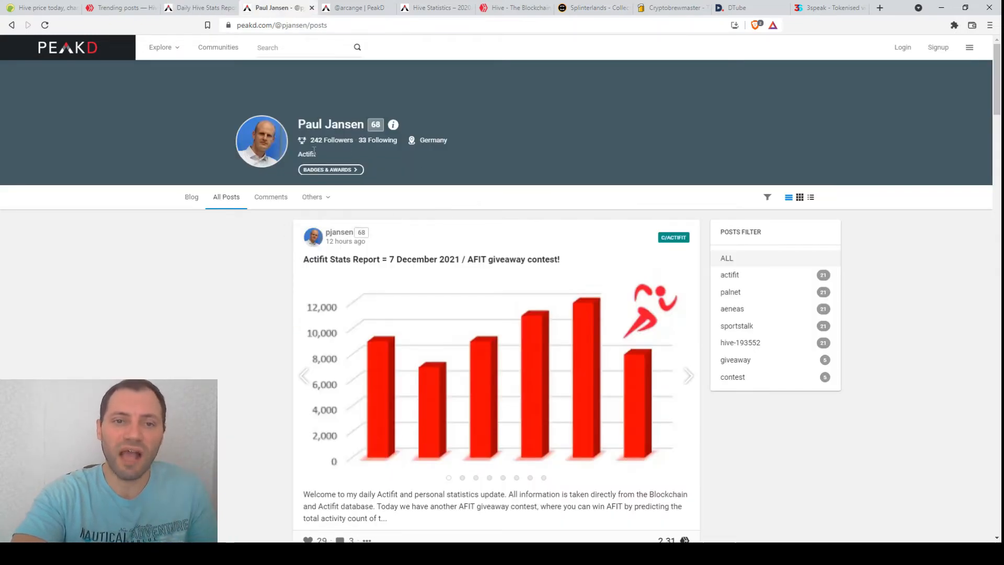
scroll(down, 3)
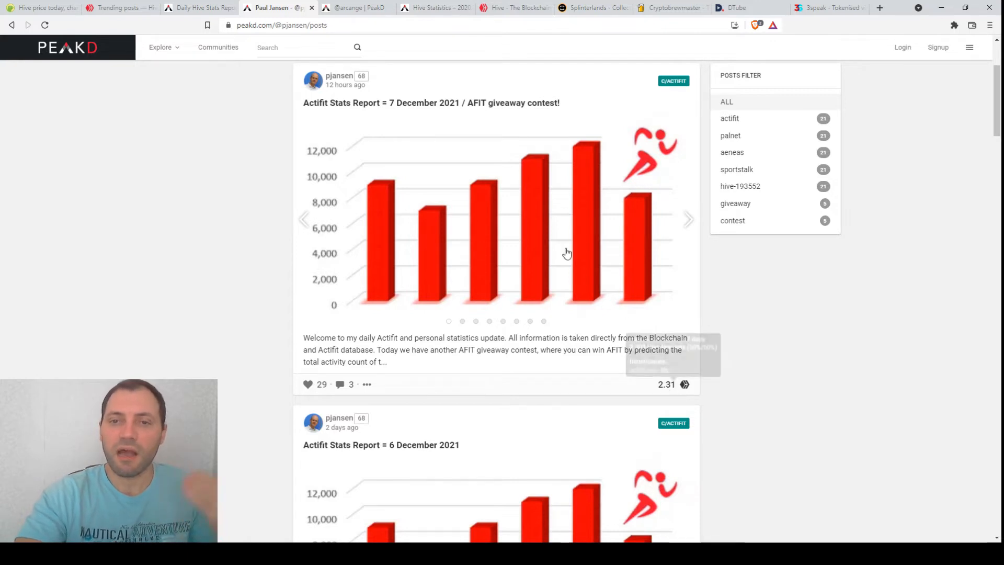
mouse_move(683, 385)
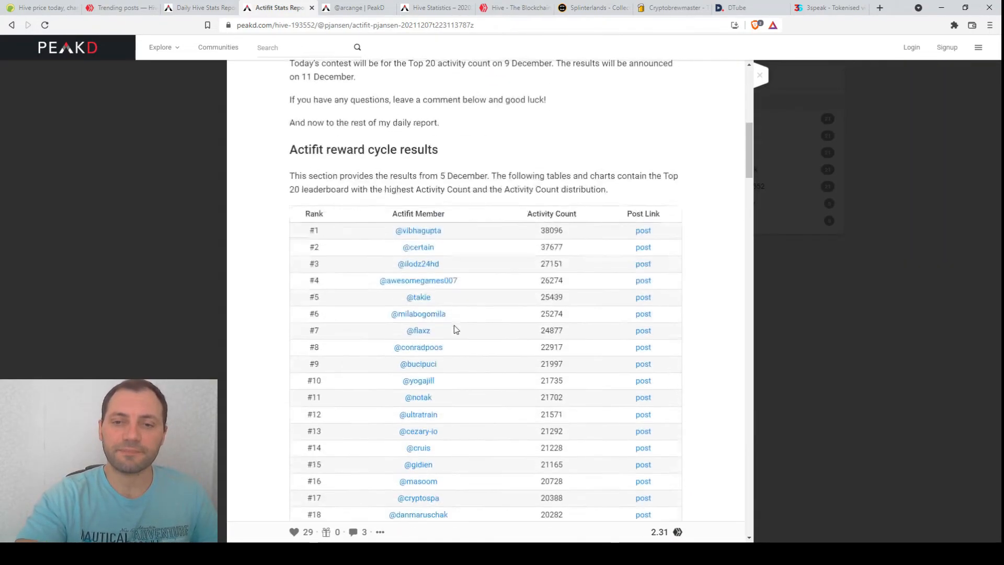
scroll(down, 3)
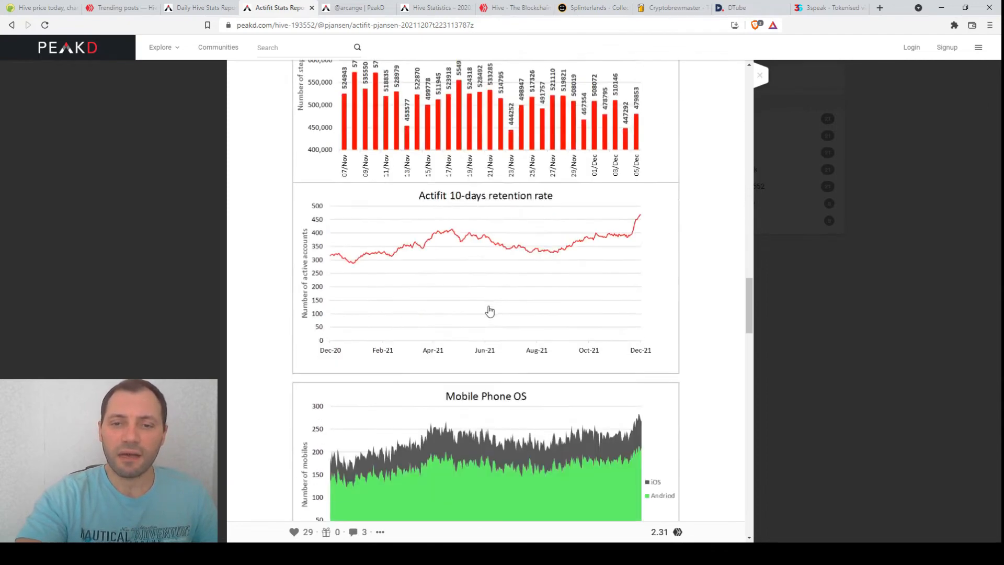
mouse_move(447, 210)
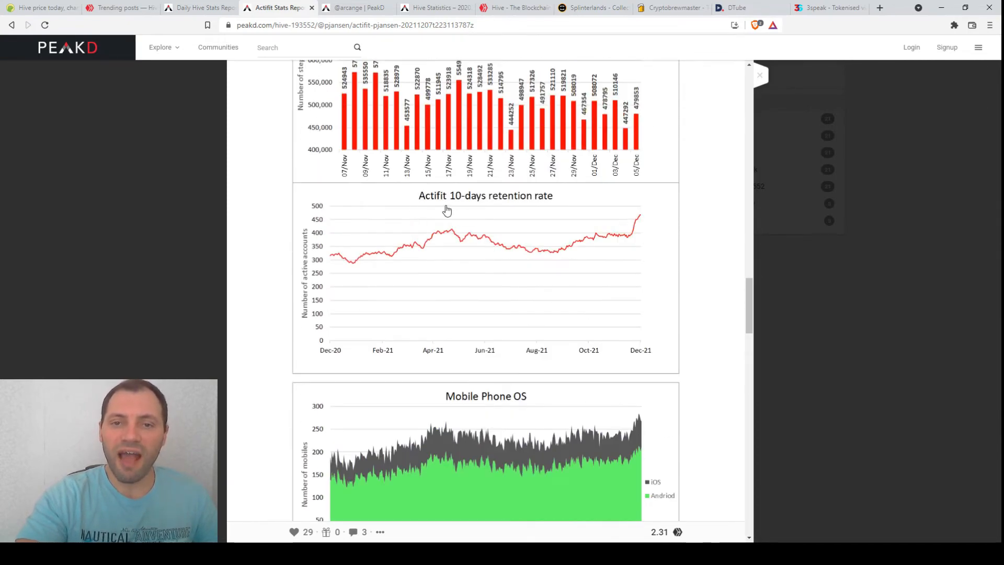
mouse_move(462, 207)
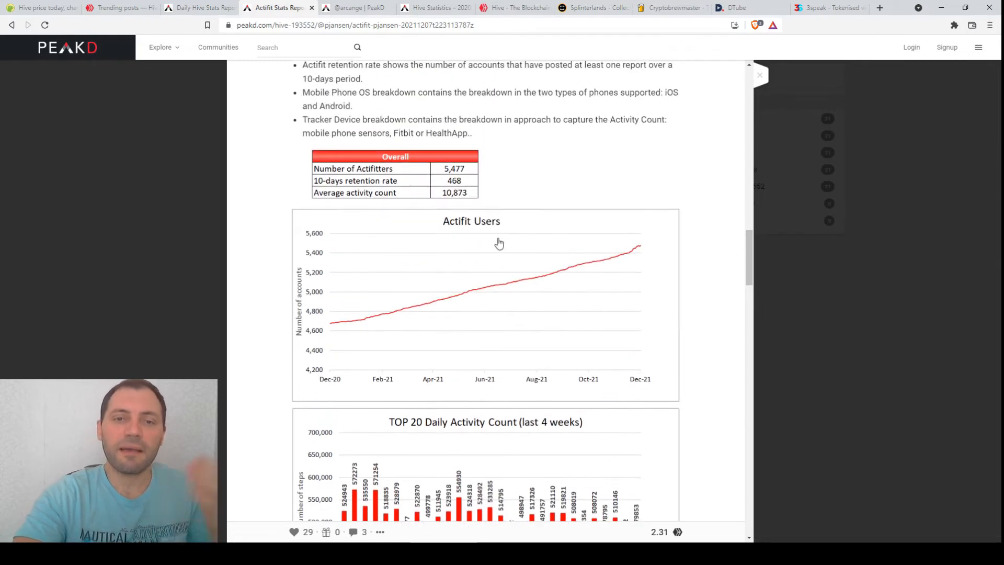
mouse_move(648, 267)
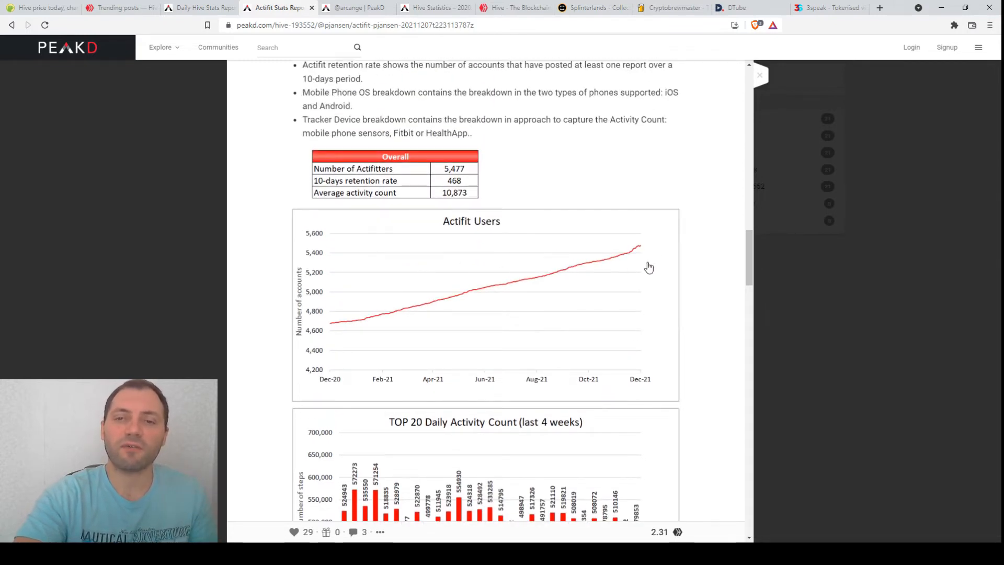
mouse_move(660, 252)
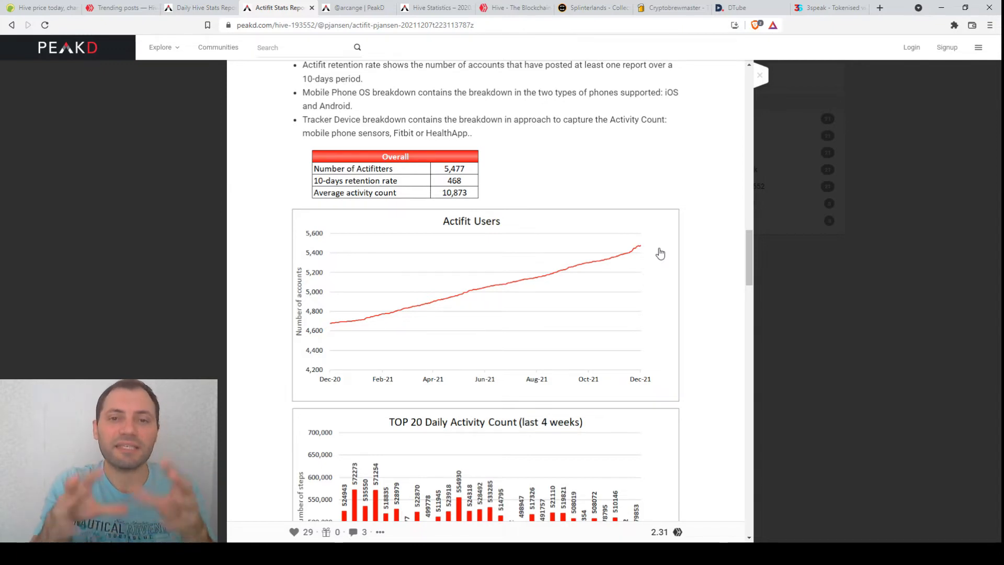
scroll(down, 3)
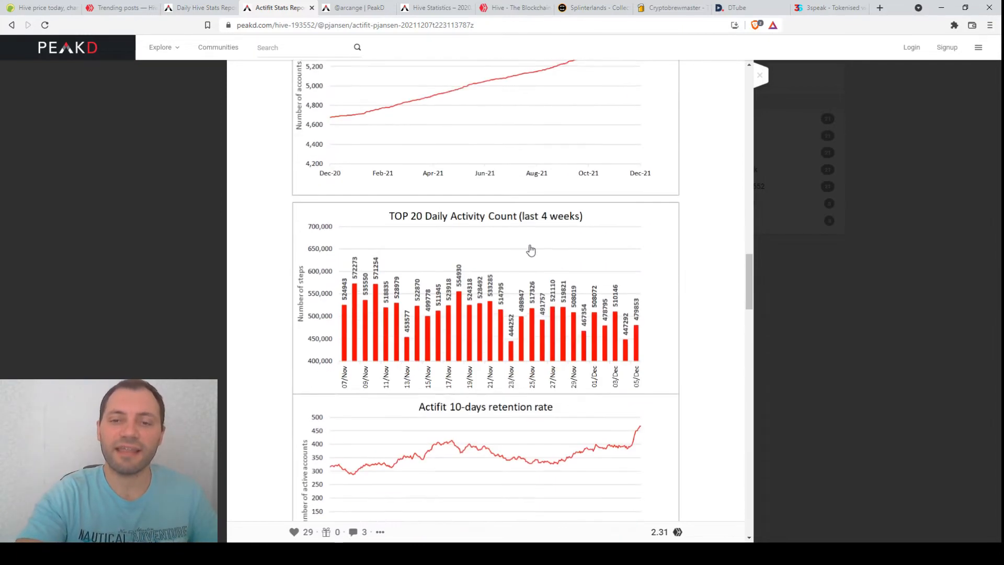
scroll(down, 3)
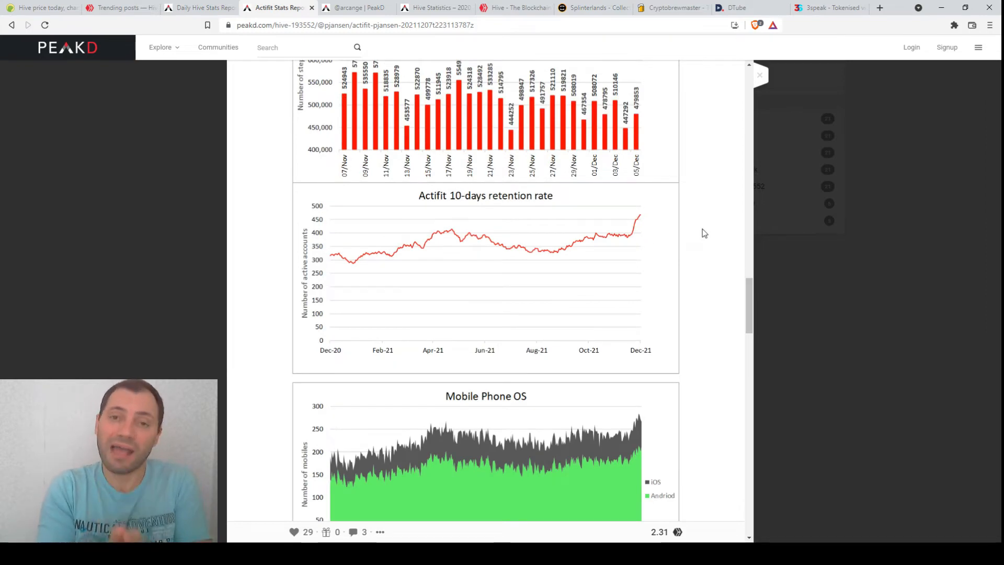
click(42, 7)
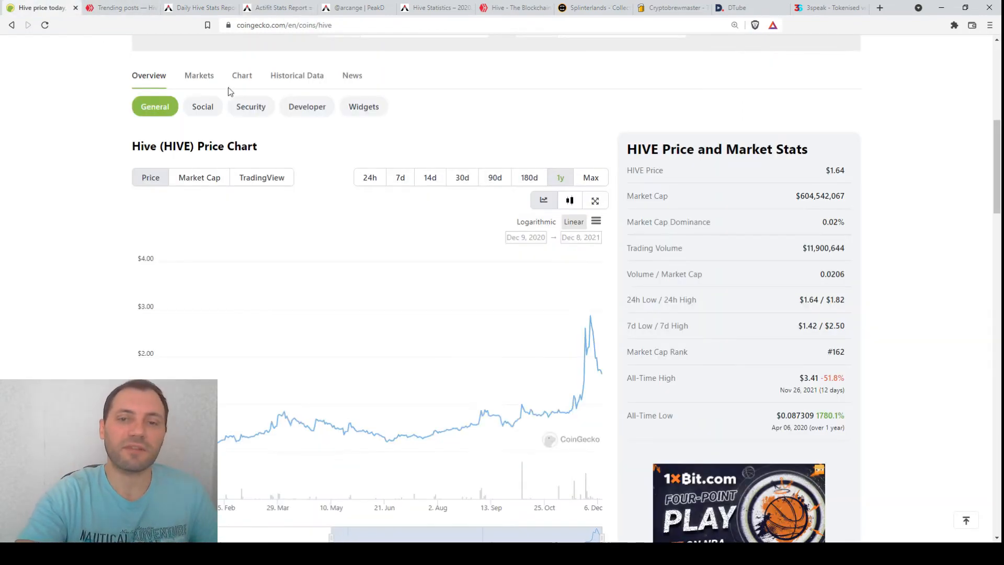
scroll(down, 3)
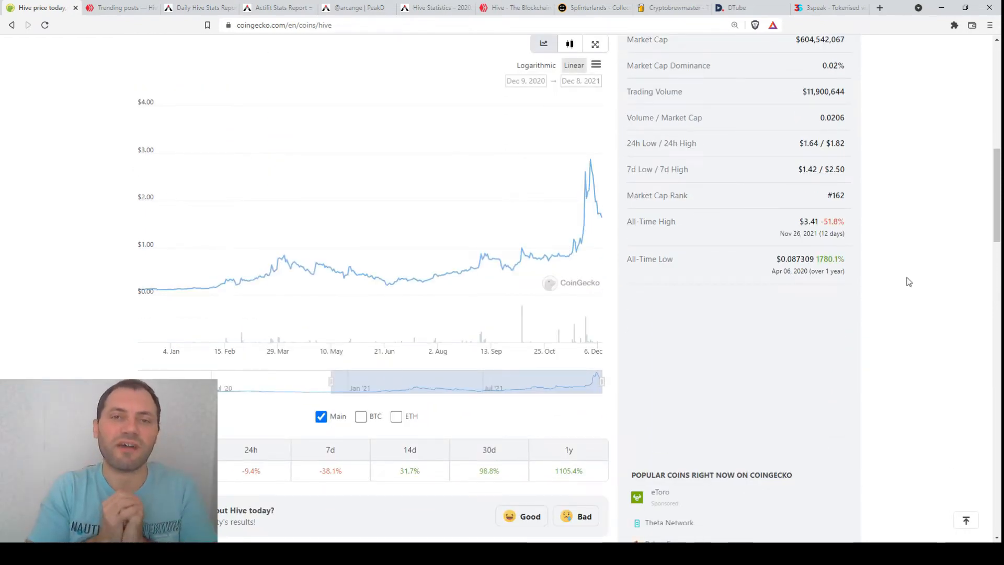
click(276, 7)
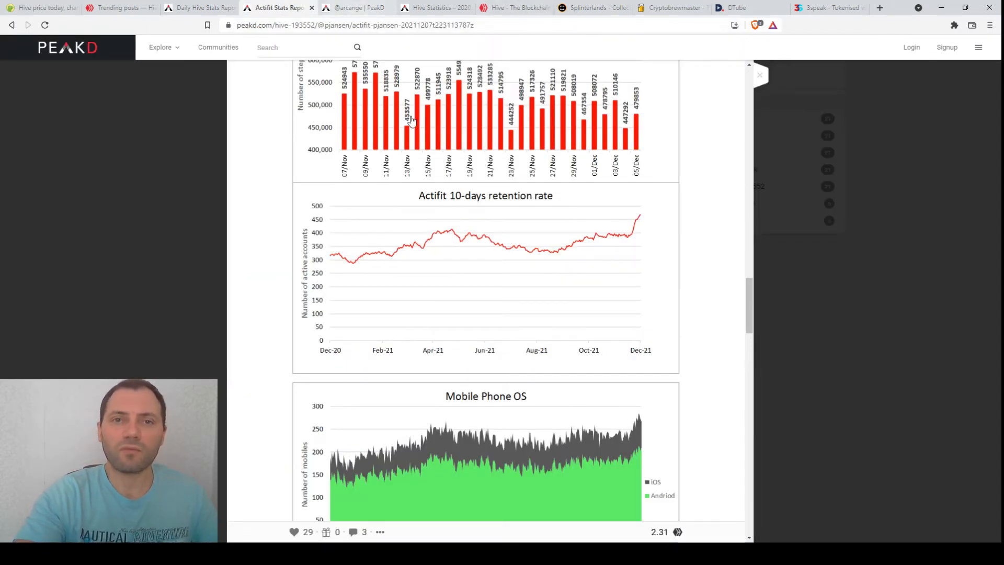
Step: Show arcange's PeakD posts down to the Hive Statistics – 2021.12.06 report
click(355, 7)
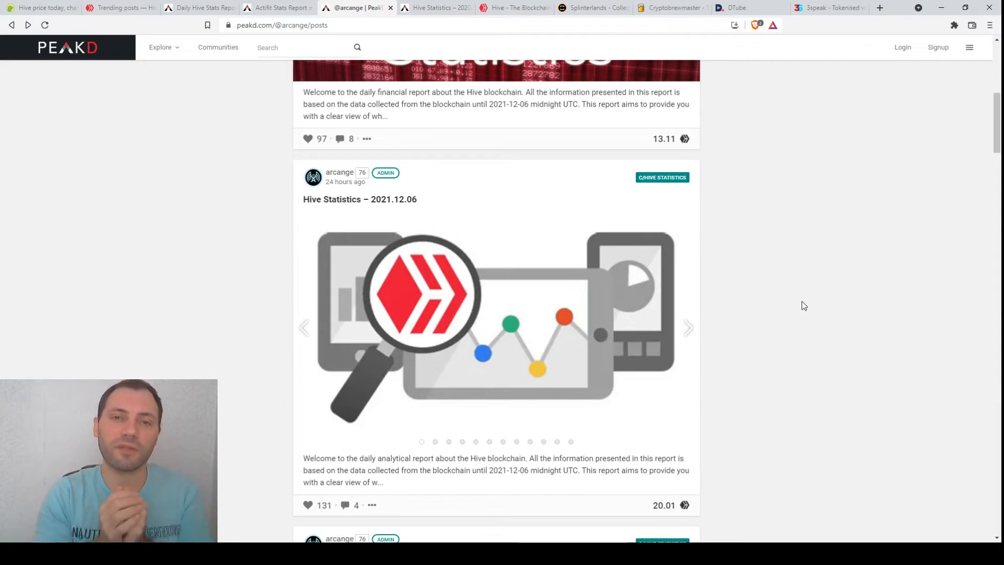
scroll(down, 3)
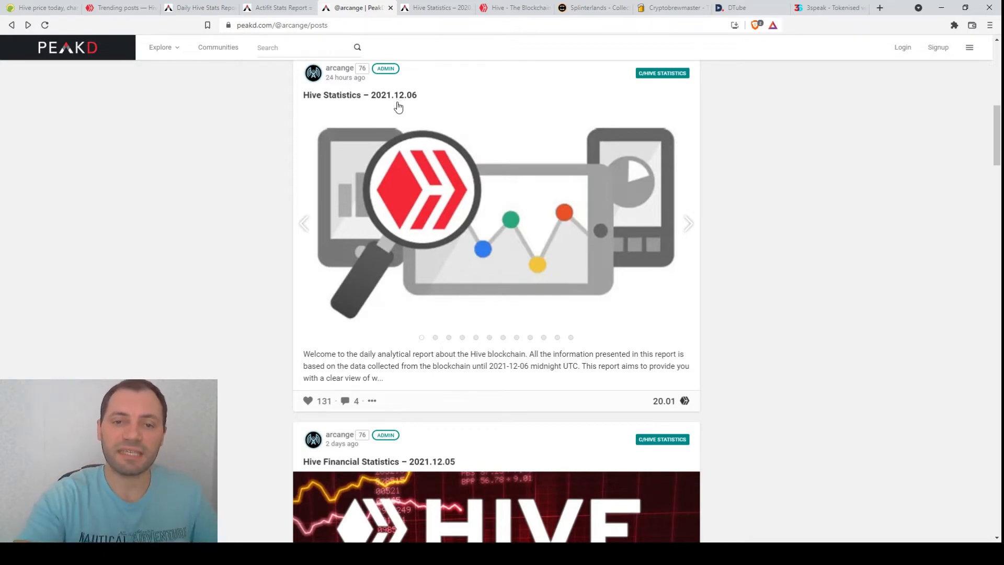
Step: View the Hive Statistics – 2021.12.06 report and enlarge its accounts-per-level chart
click(360, 94)
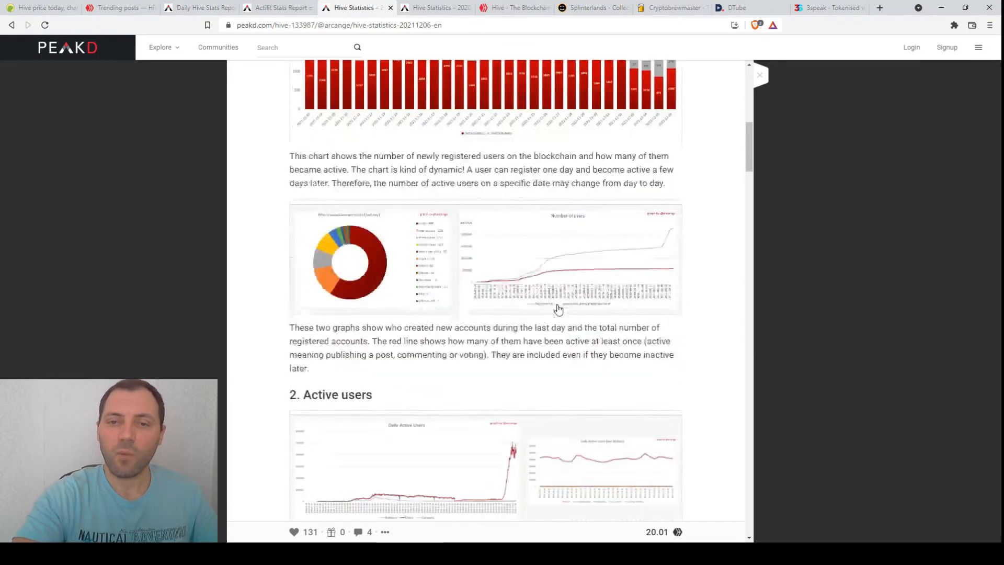
scroll(down, 3)
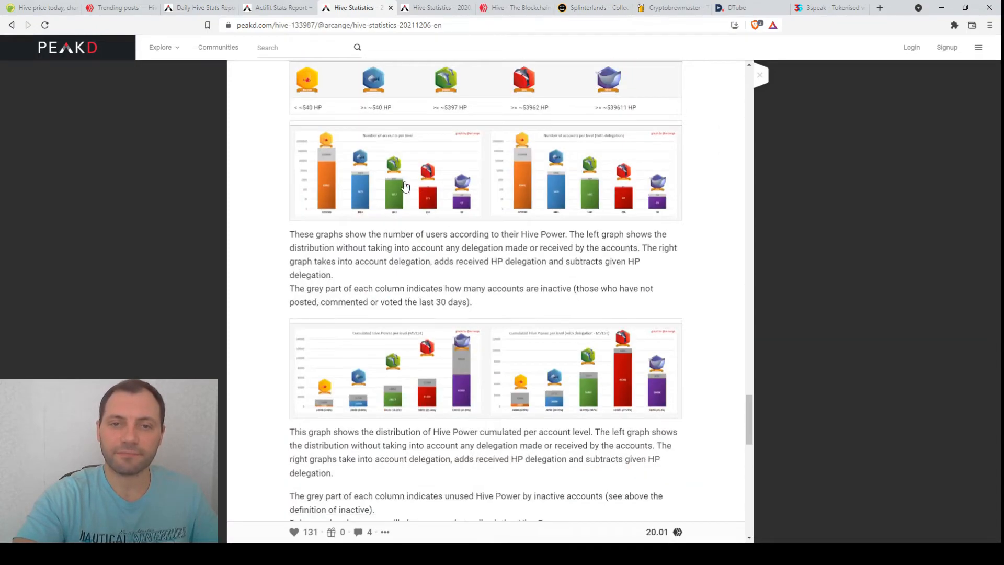
click(387, 173)
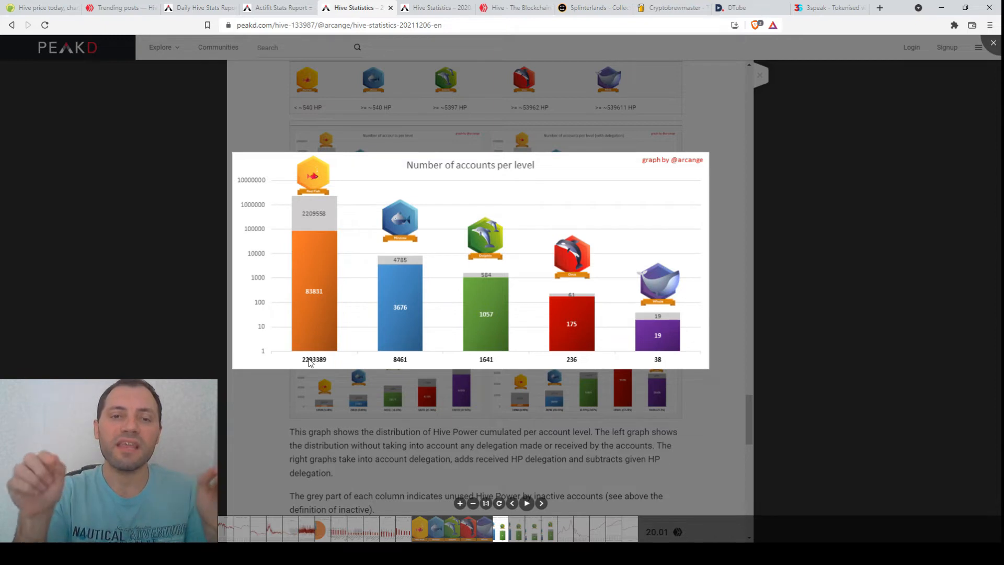
mouse_move(325, 233)
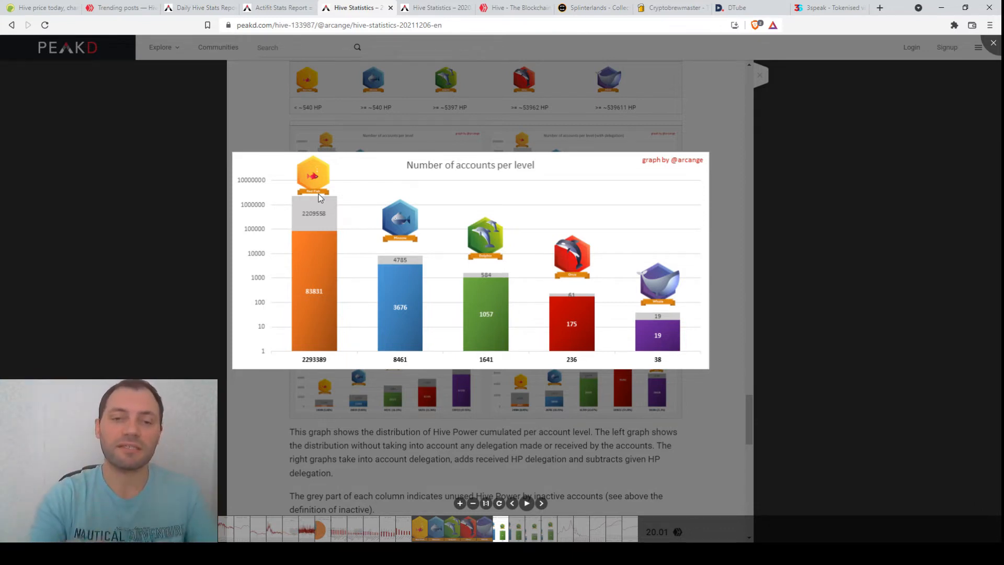
mouse_move(382, 303)
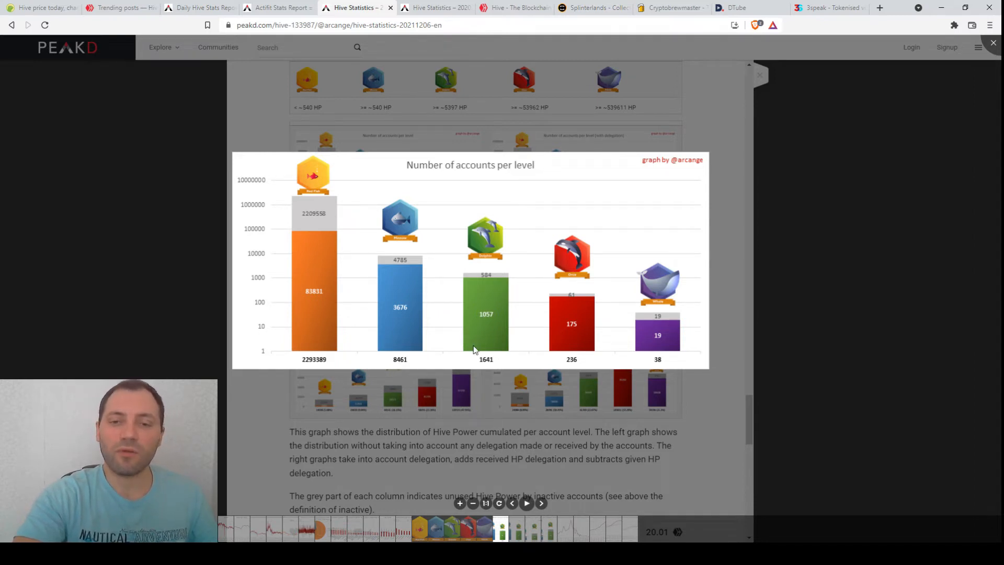
mouse_move(481, 328)
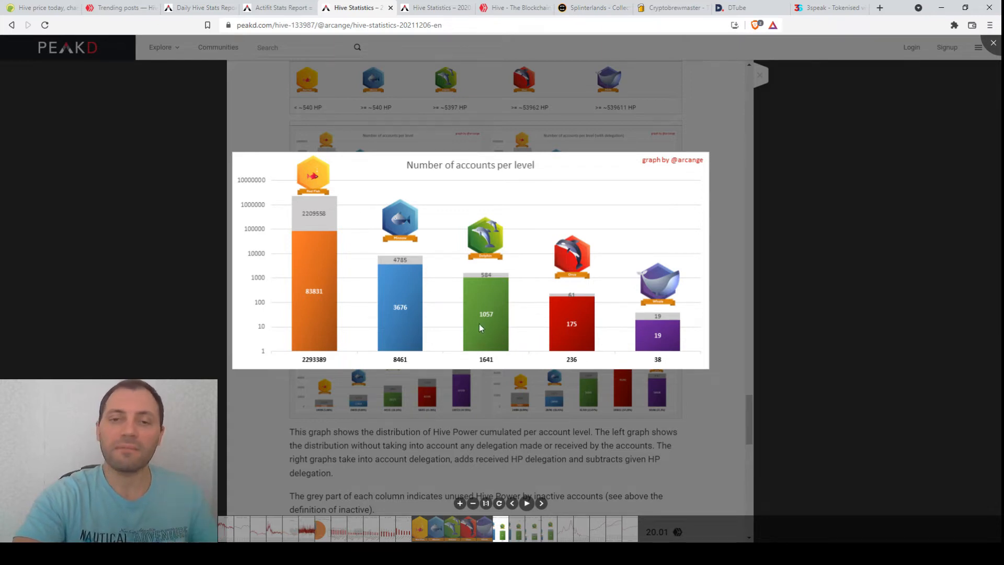
mouse_move(585, 292)
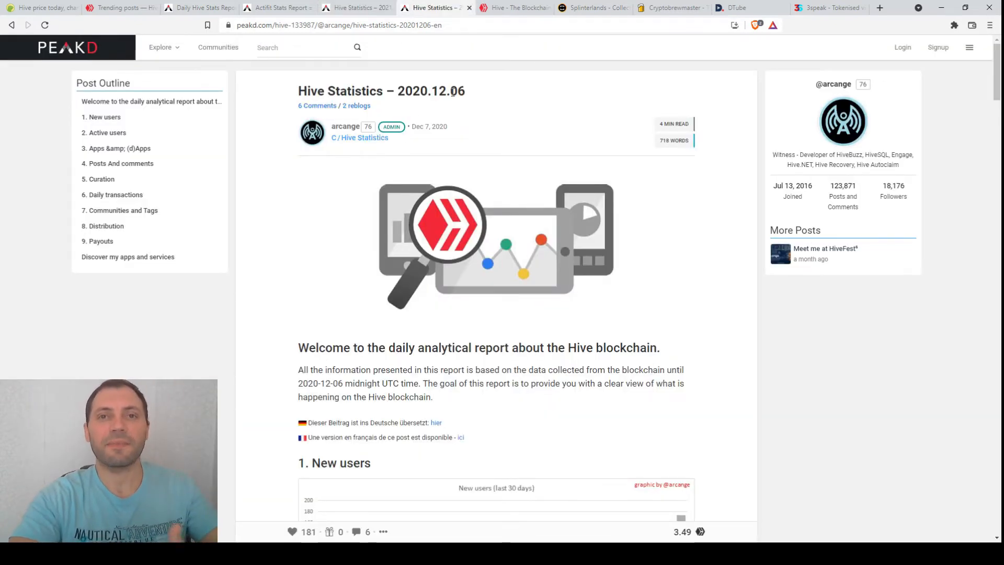
Step: Highlight 2020 in the report title and move down toward the accounts-per-level distribution chart
double_click(411, 90)
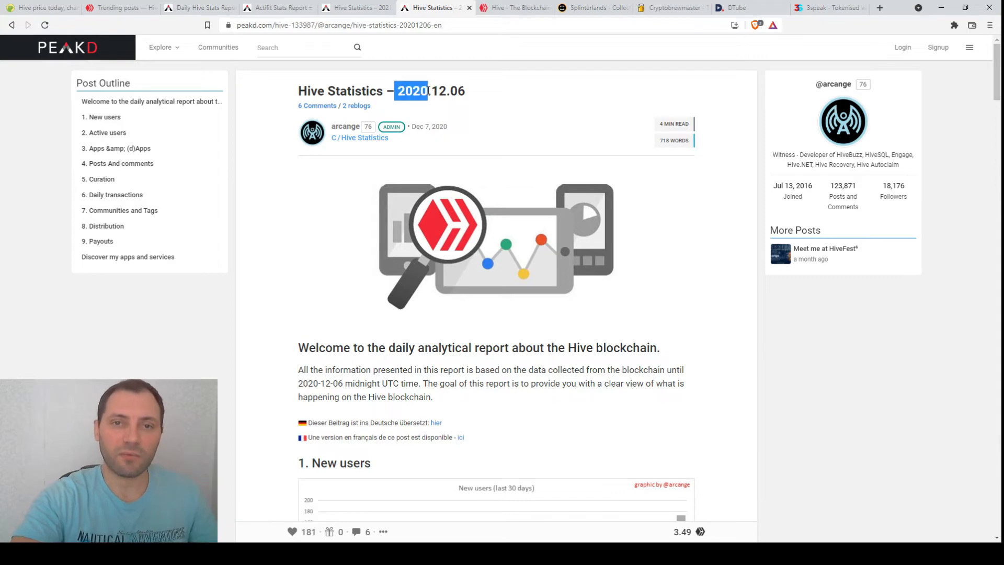
scroll(down, 3)
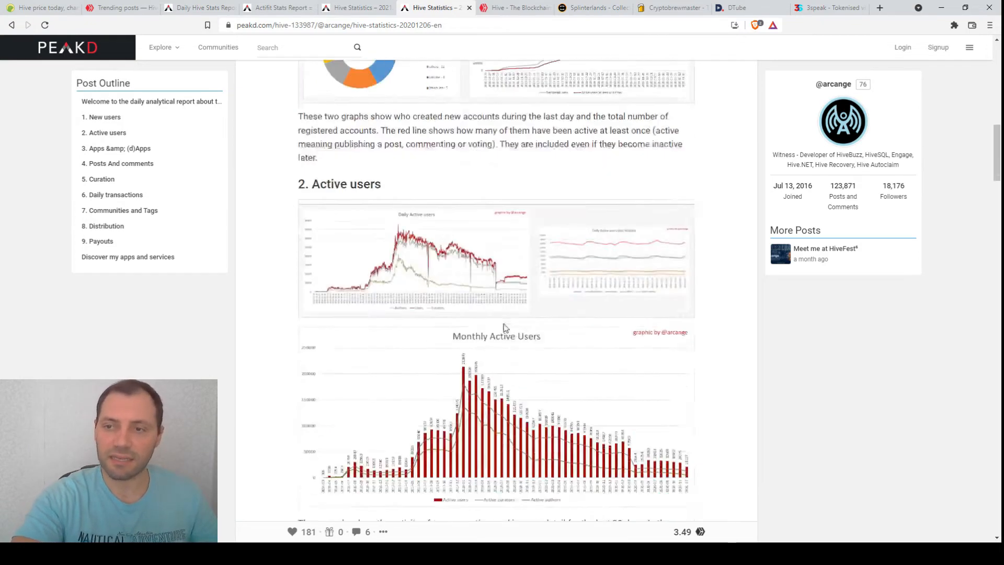
scroll(down, 3)
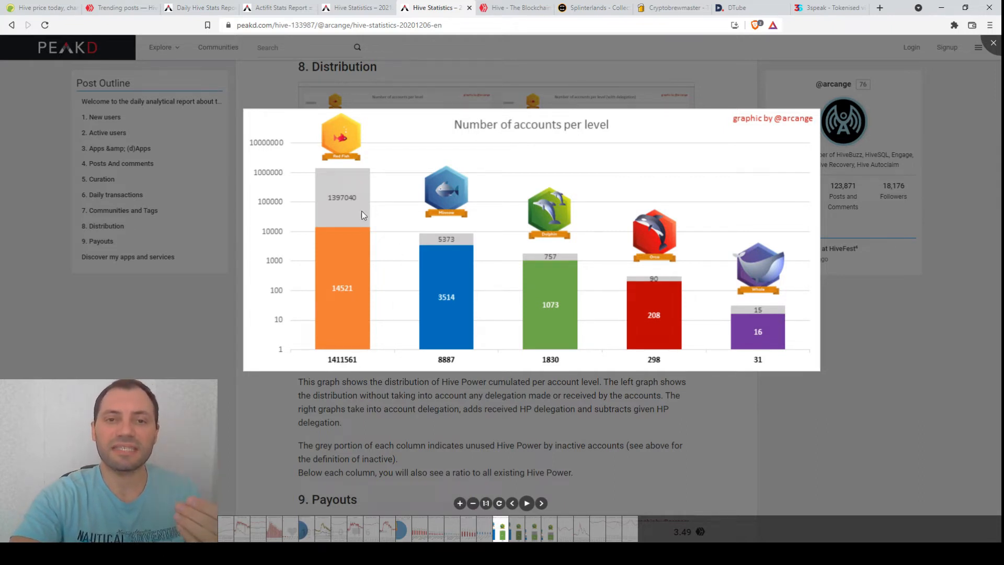
mouse_move(342, 169)
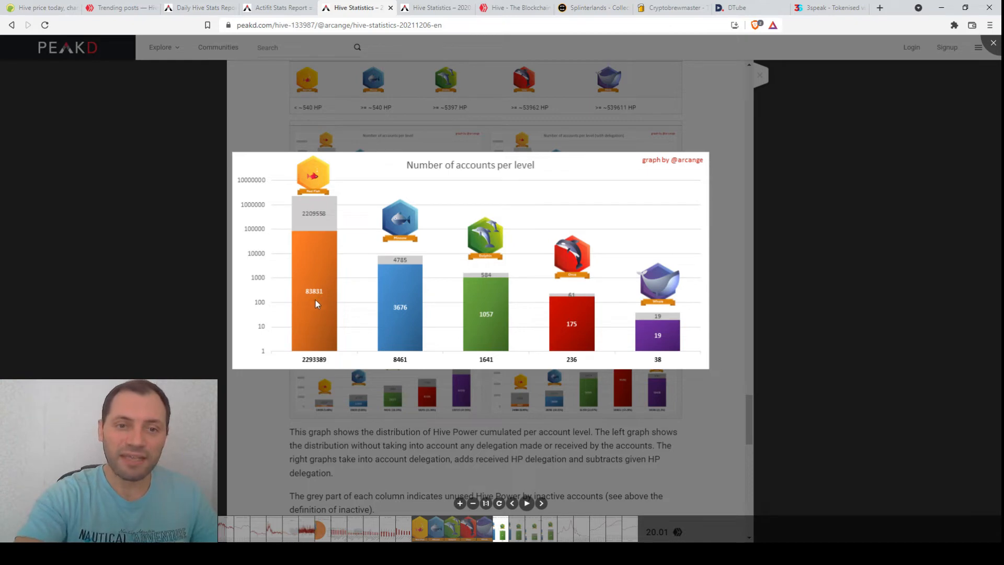
mouse_move(311, 301)
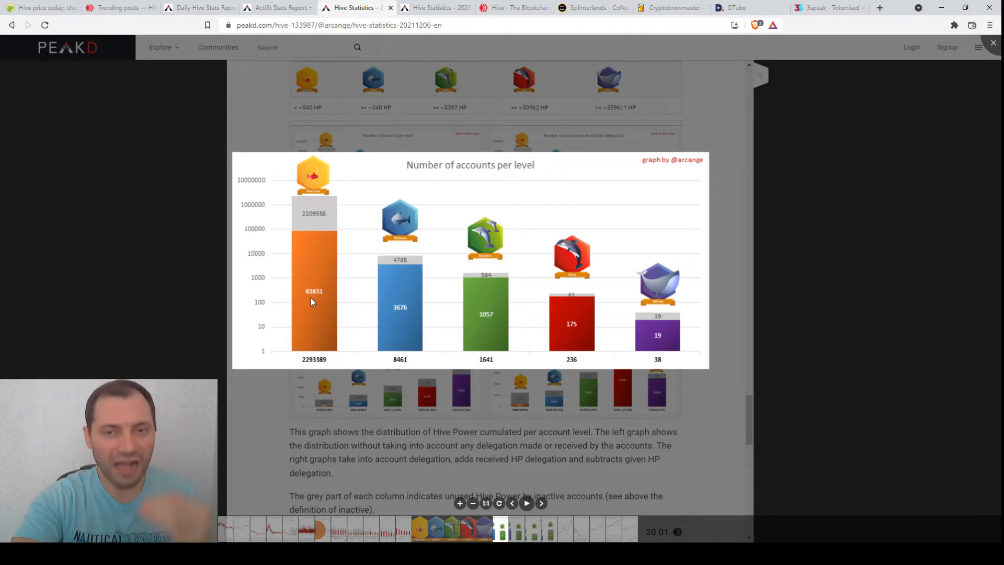
mouse_move(320, 271)
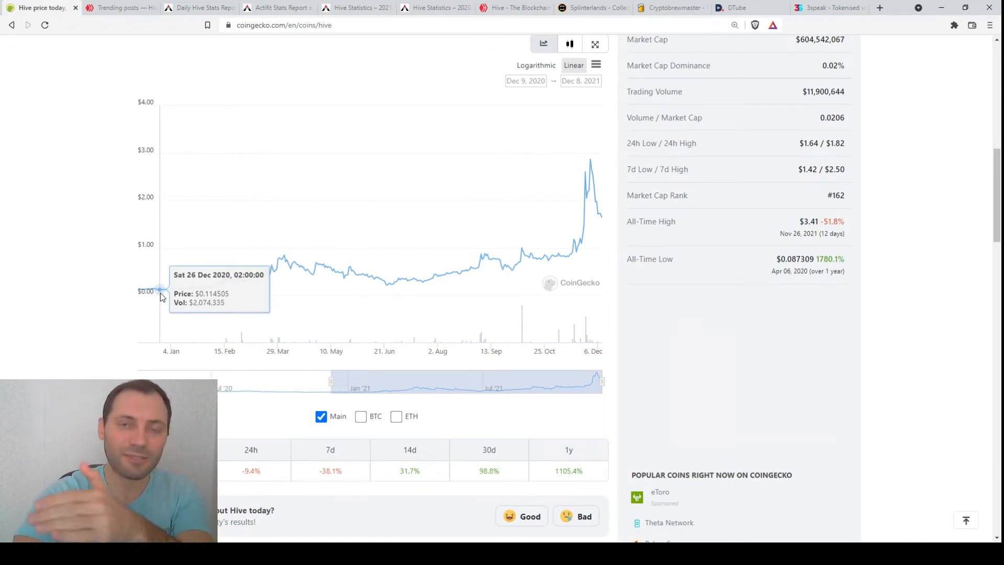
click(356, 7)
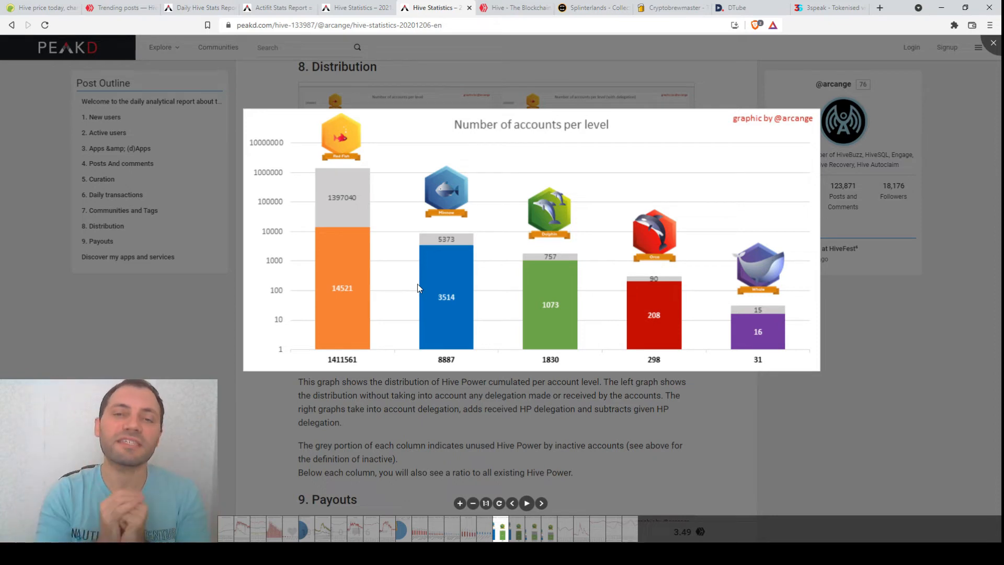
mouse_move(625, 286)
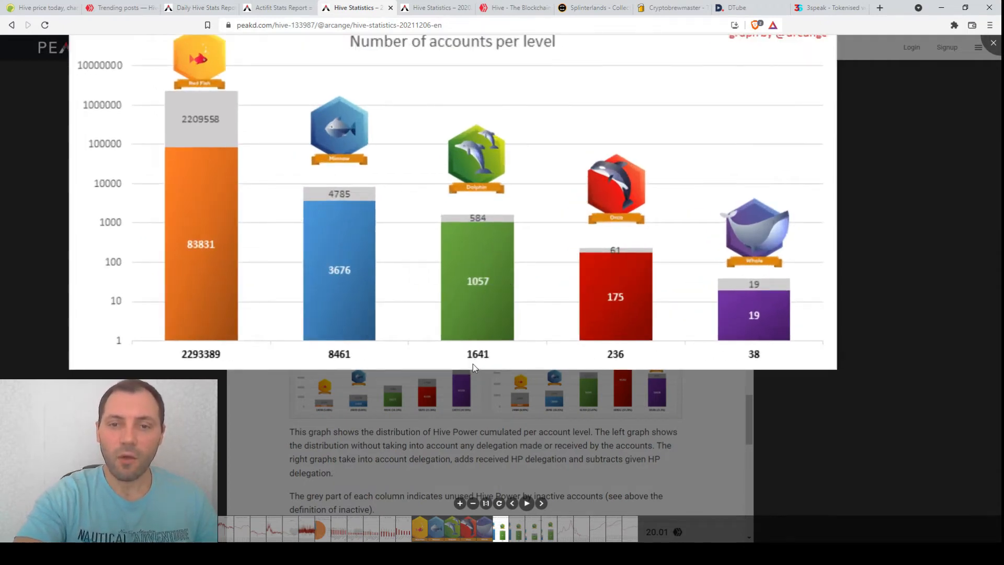
mouse_move(486, 360)
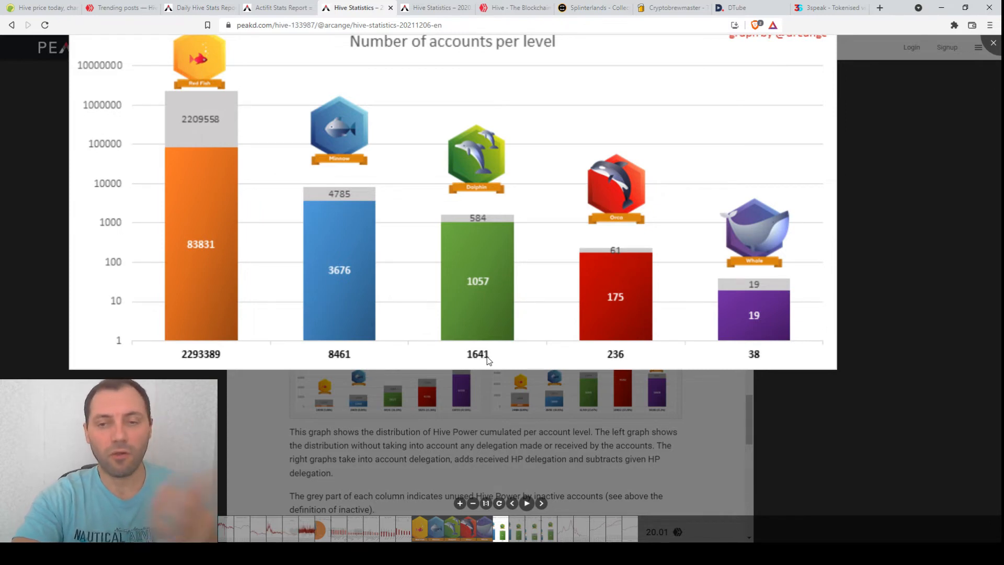
mouse_move(620, 366)
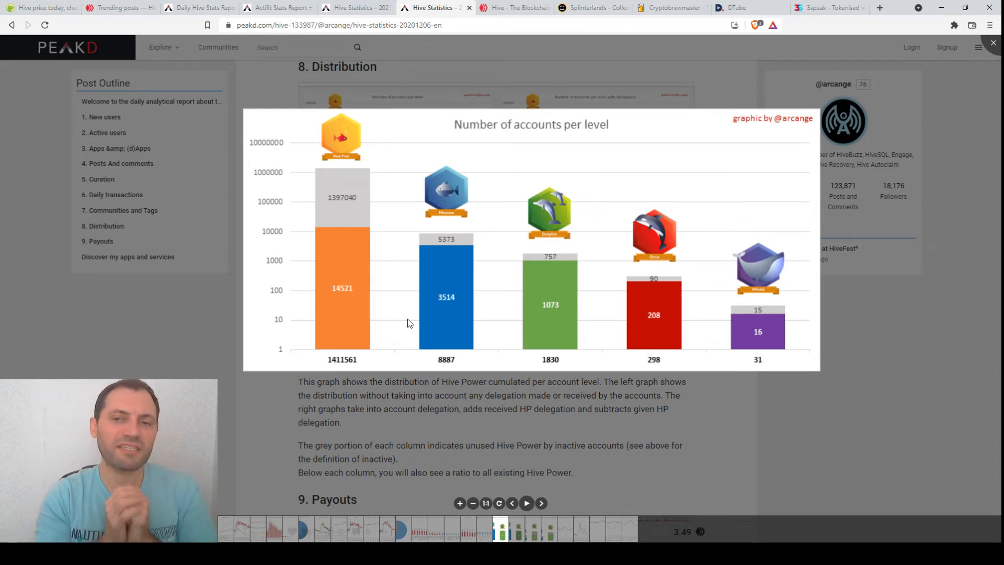
mouse_move(831, 386)
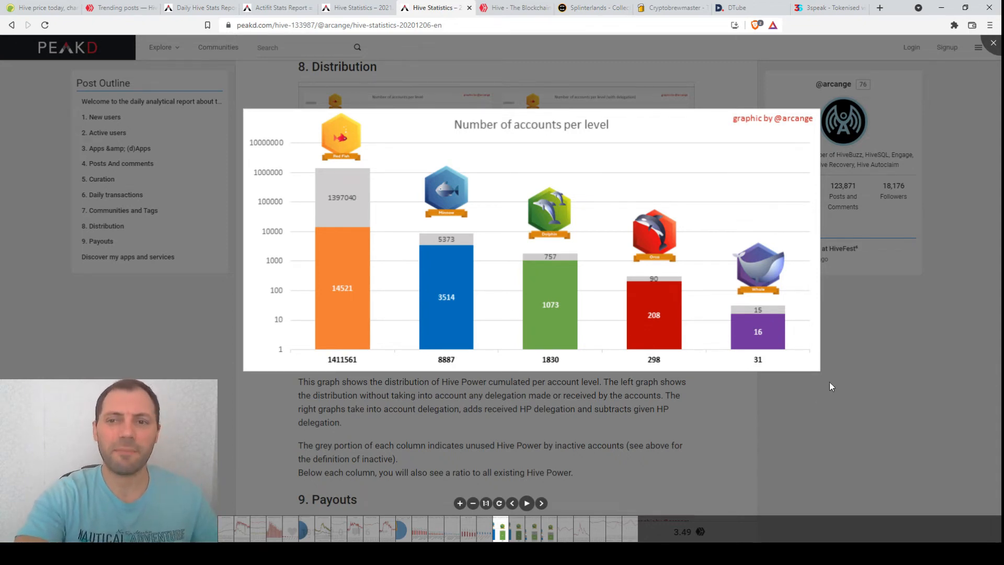
Step: Check Hive's 28 November 2021 price of $2.18 on CoinGecko, then bring up the hive.io ecosystem directory
click(42, 7)
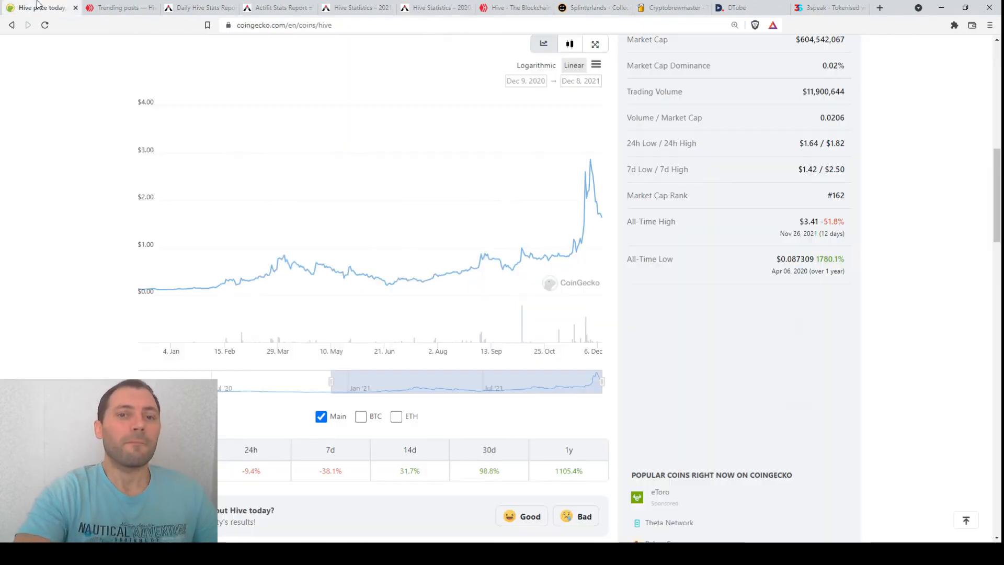
mouse_move(589, 169)
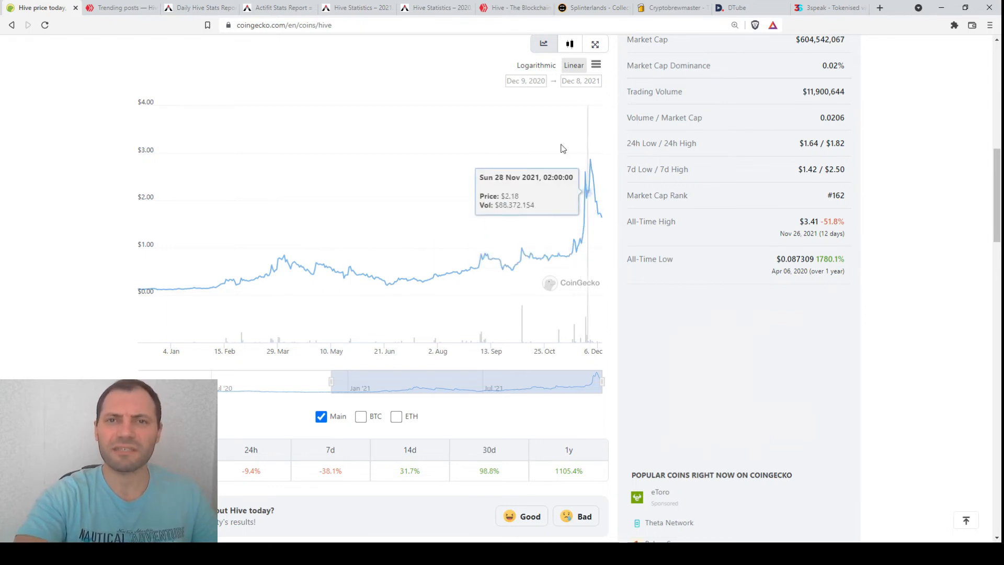
click(512, 7)
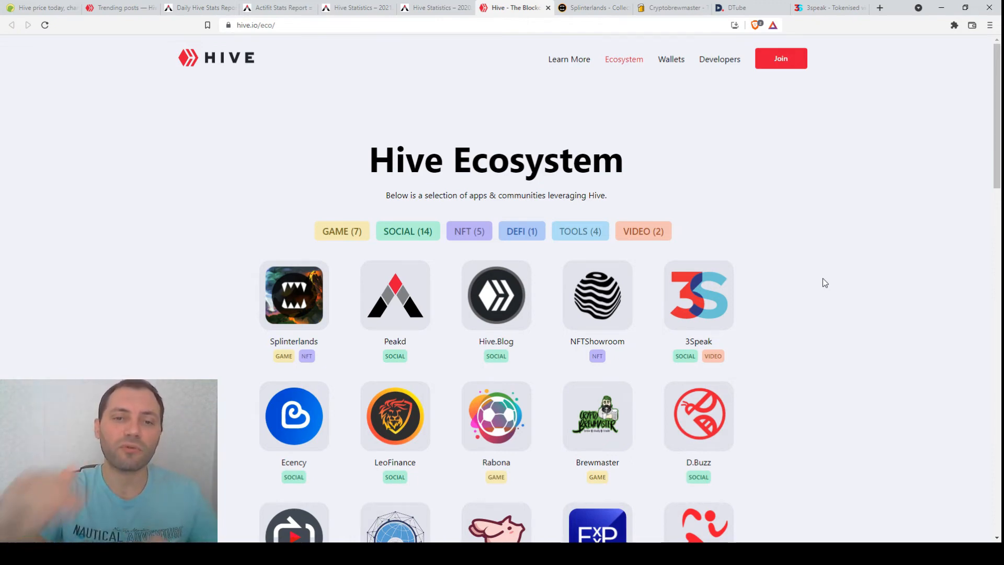
Step: Launch Splinterlands from its tile in the Hive ecosystem app directory
scroll(down, 3)
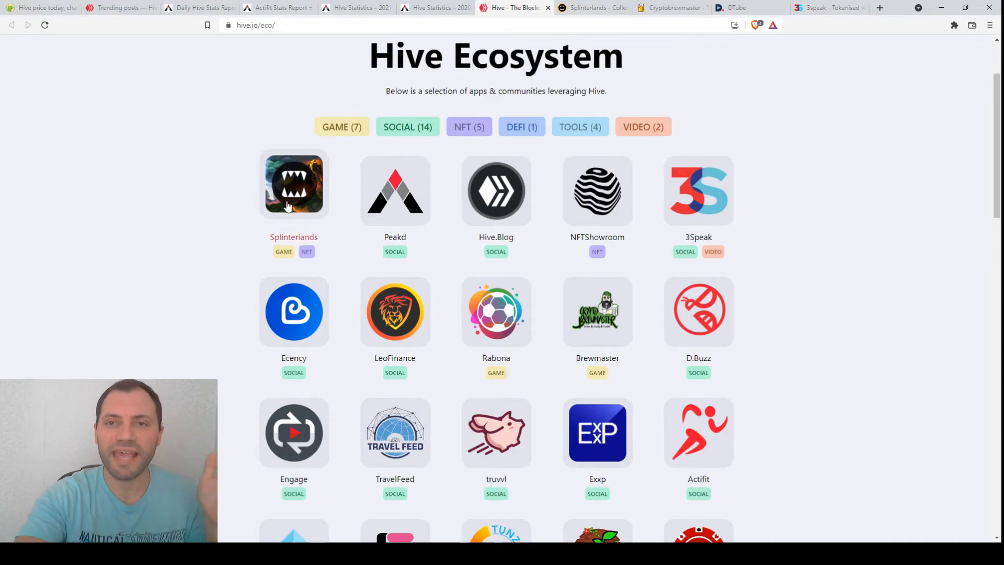
click(293, 185)
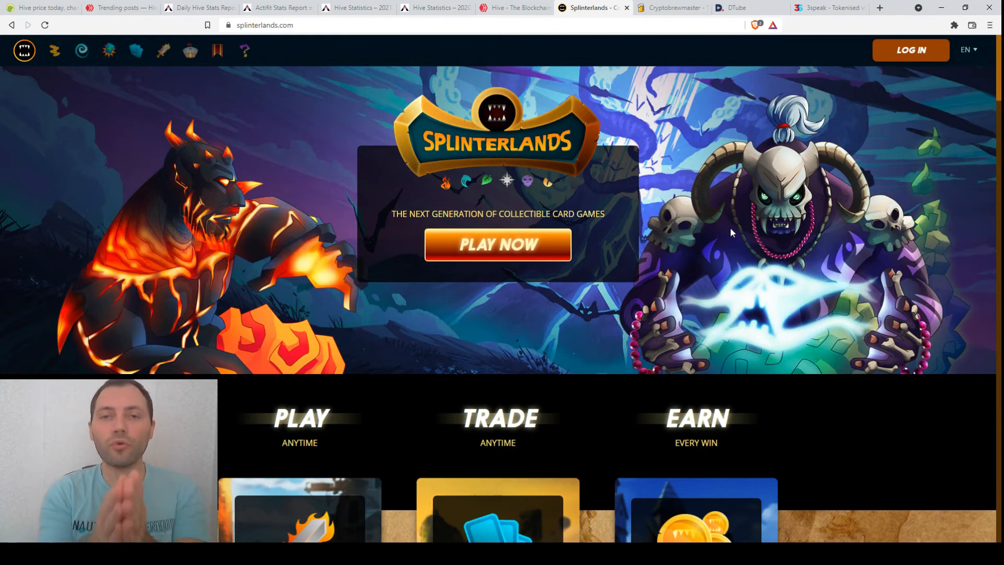
mouse_move(630, 154)
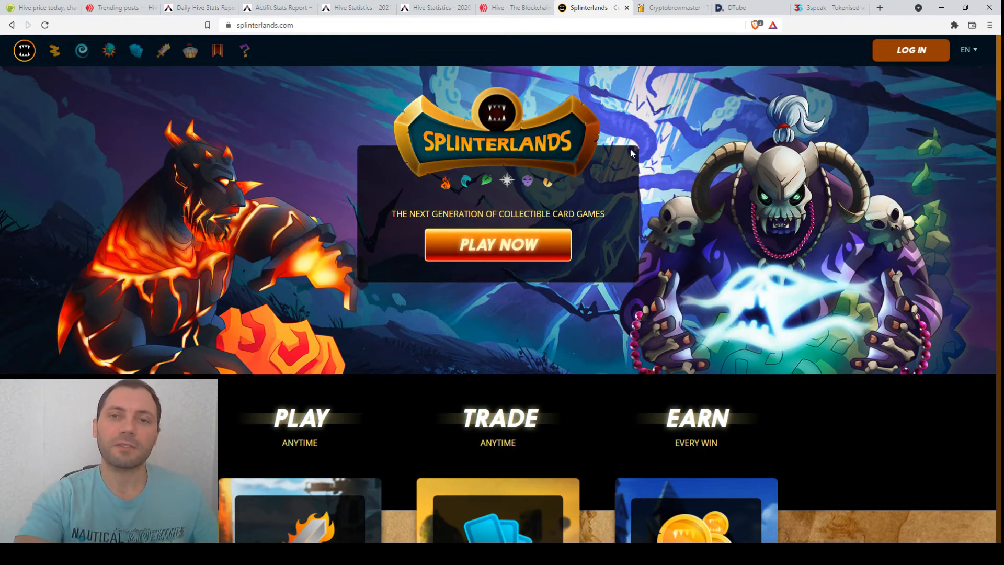
mouse_move(684, 158)
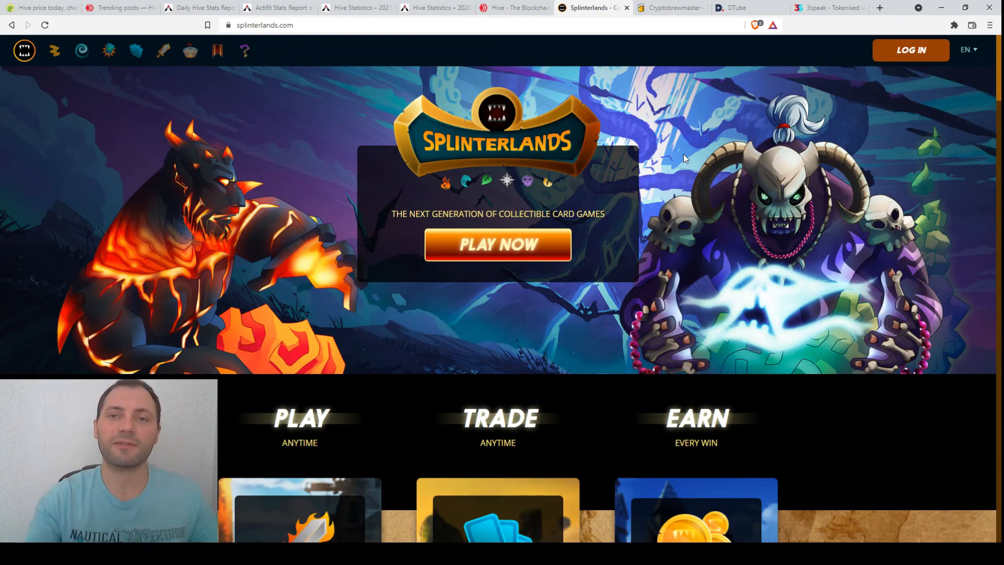
mouse_move(466, 40)
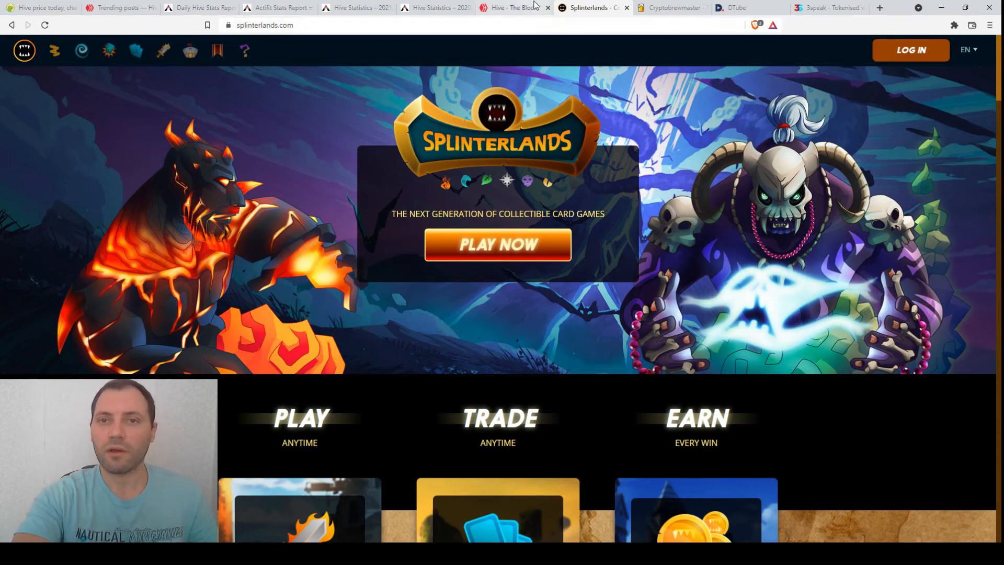
Step: Leave the Splinterlands homepage for PeakD's Actifit stats report and its retention charts
click(513, 7)
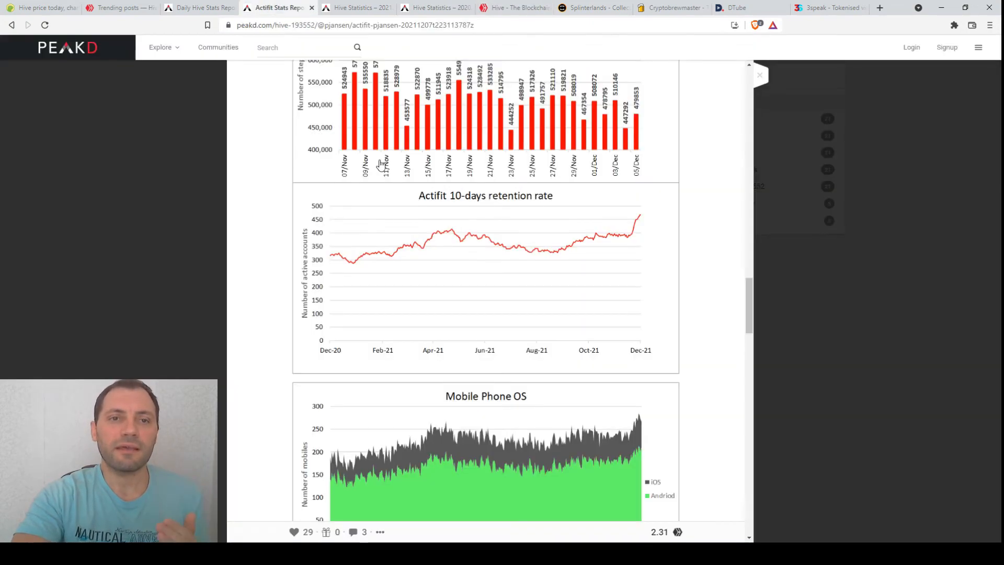
Step: Pass the trending posts feed, return to the Hive ecosystem directory and reach Cryptobrewmaster's quests section
click(119, 7)
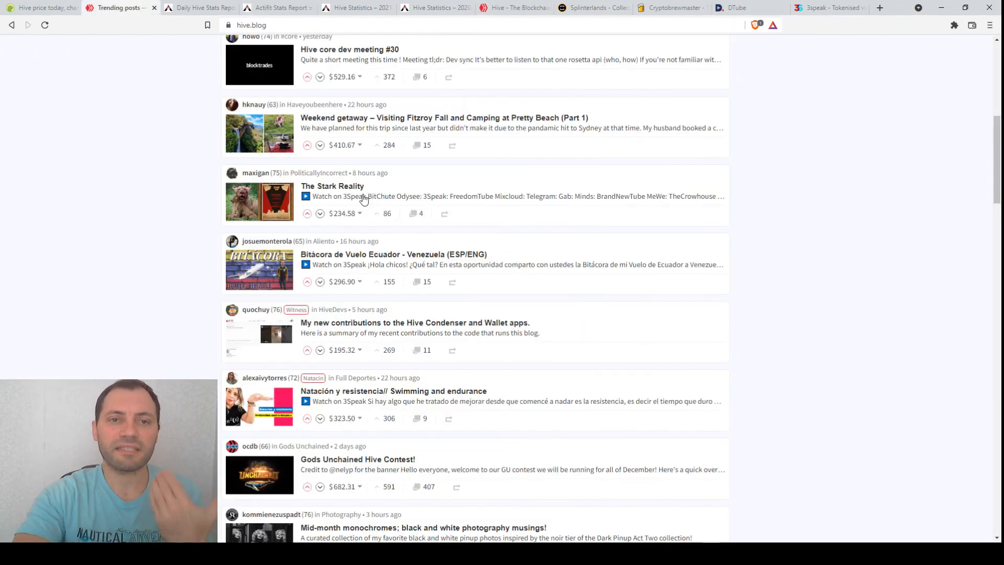
click(512, 7)
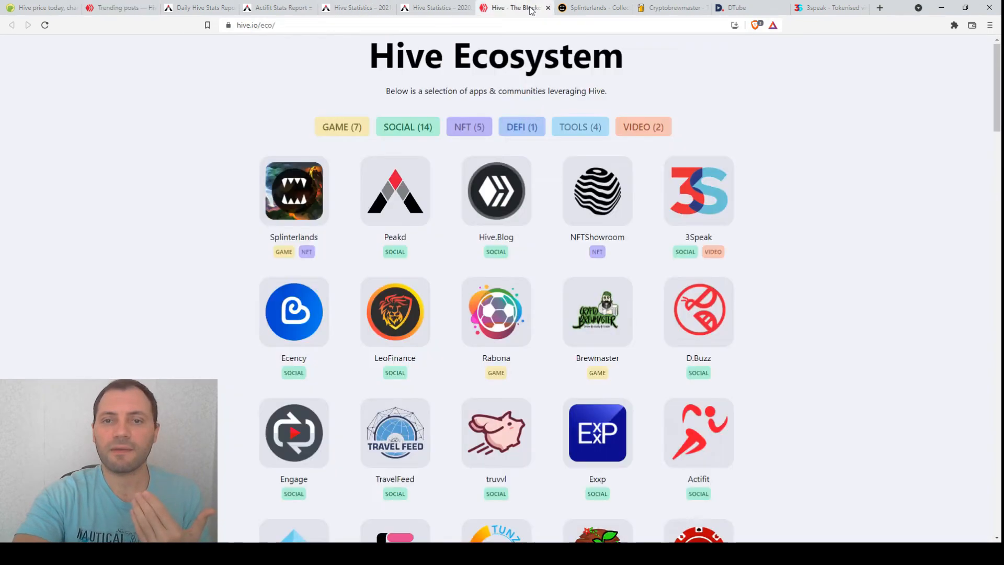
mouse_move(496, 188)
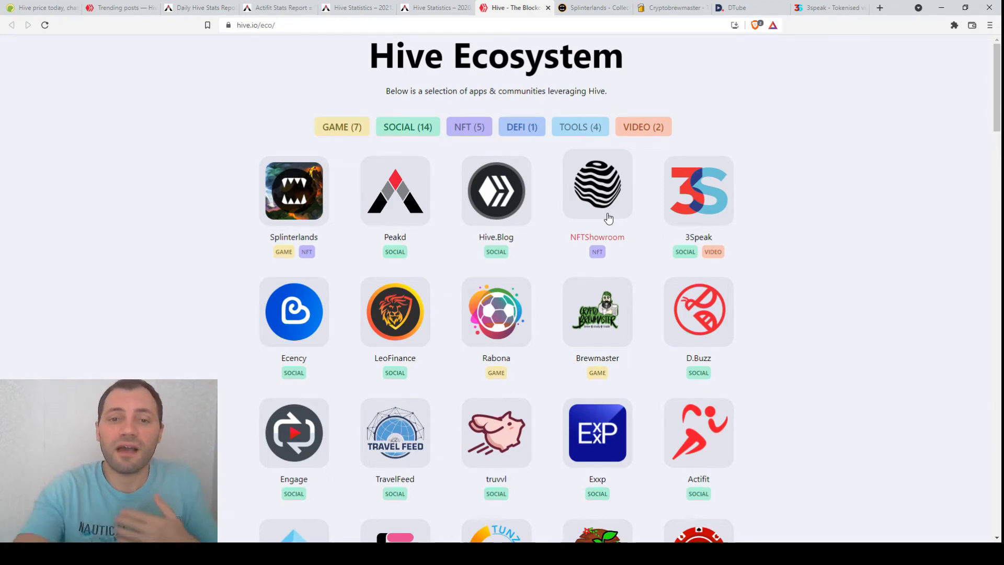
scroll(down, 3)
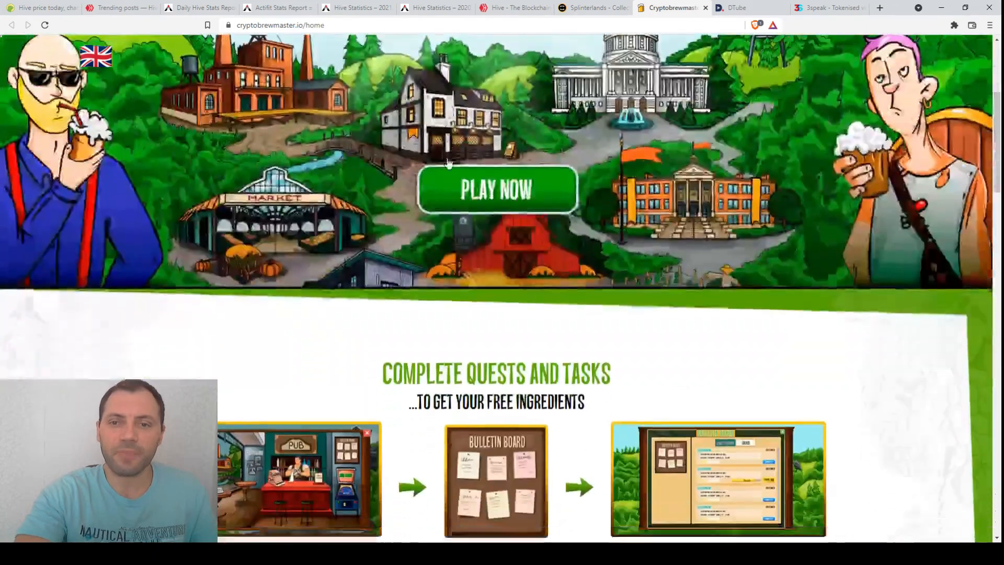
Step: Skim Cryptobrewmaster's sections, glance at Splinterlands, and return to the Hive ecosystem directory
scroll(down, 3)
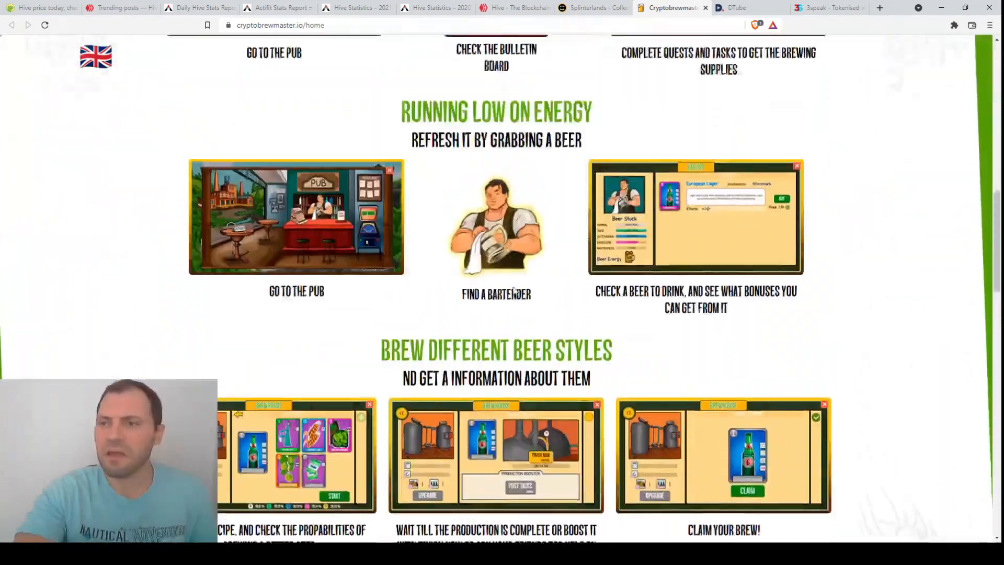
scroll(up, 3)
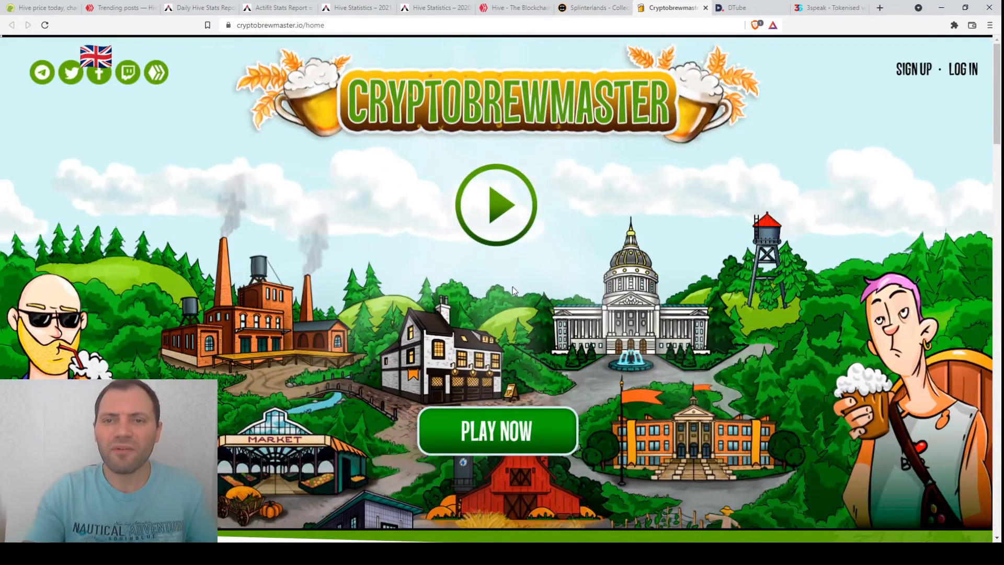
click(592, 6)
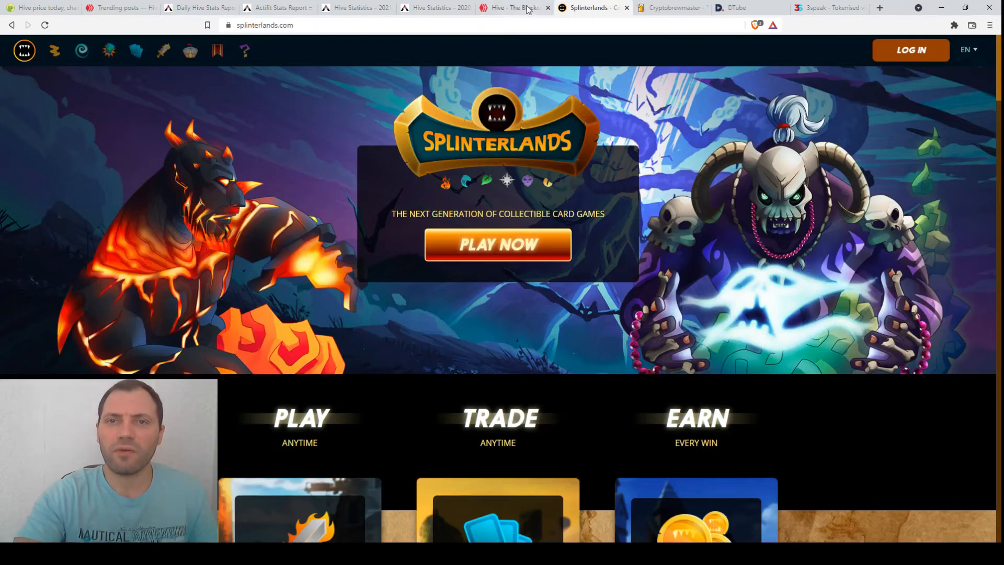
click(513, 7)
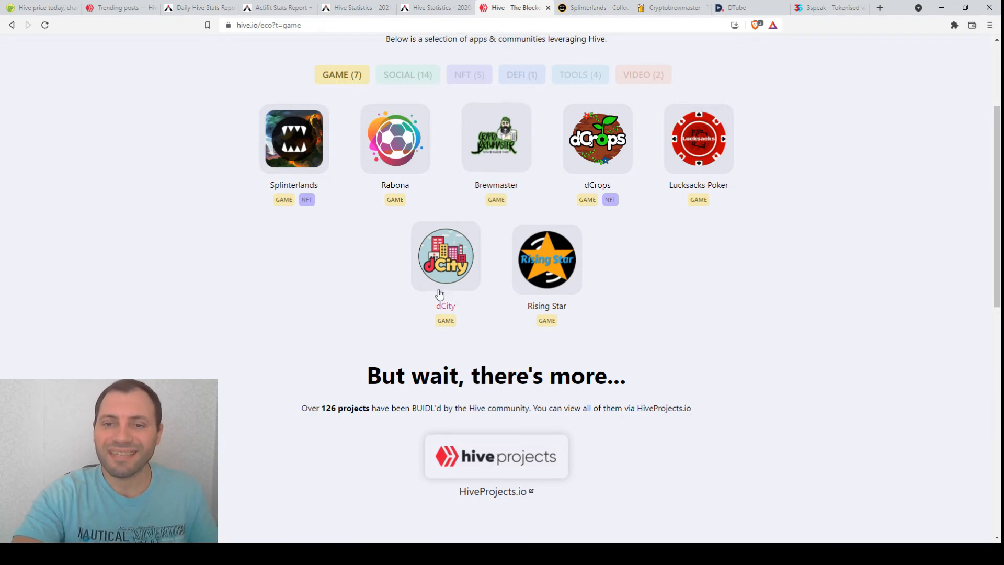
mouse_move(665, 279)
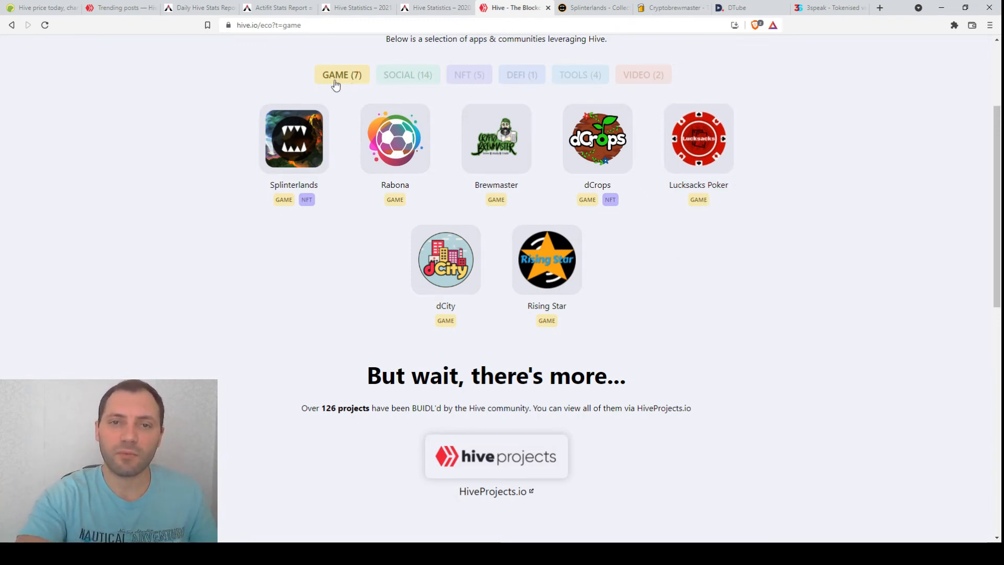
Step: Clear the GAME (7) filter on the directory and go back, landing on 3Speak's homepage
click(11, 25)
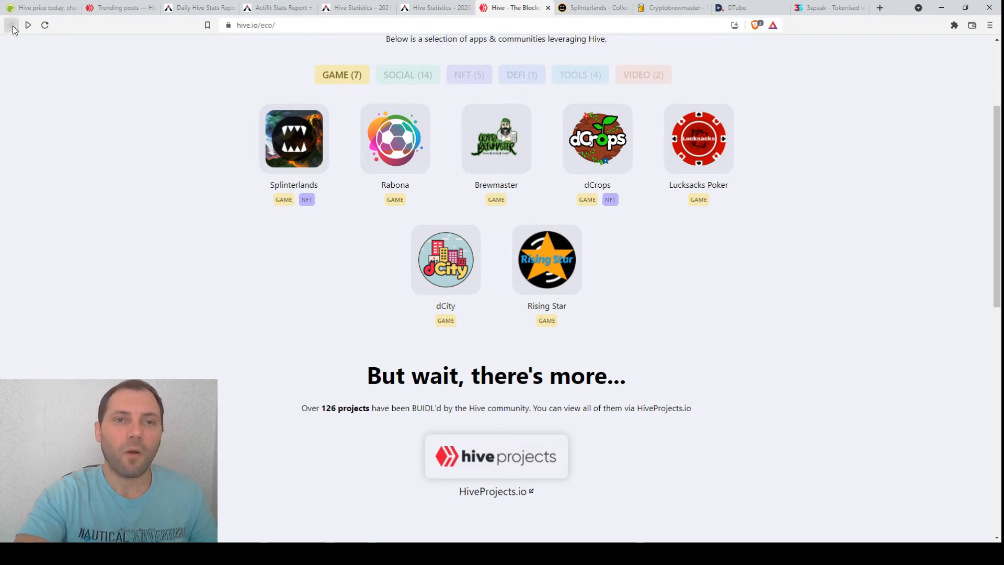
click(407, 75)
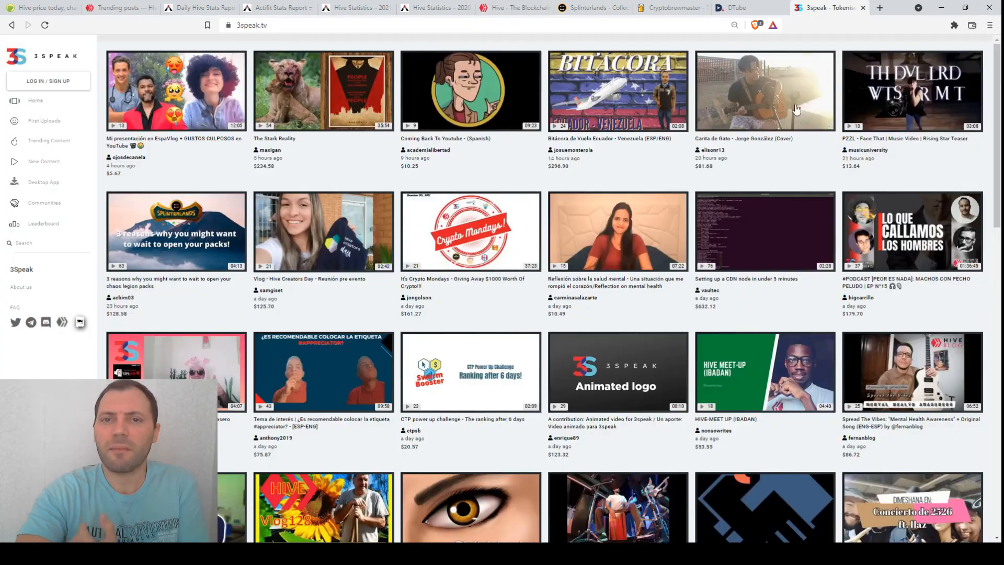
mouse_move(704, 194)
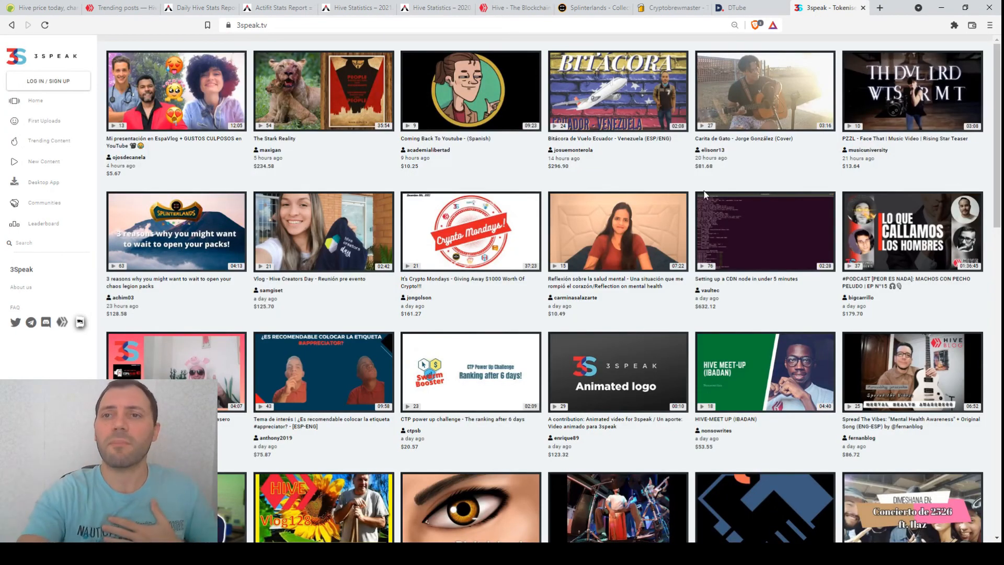
Step: Compare DTube with 3Speak's grid of recent video uploads and payouts, finishing on DTube's homepage
click(735, 8)
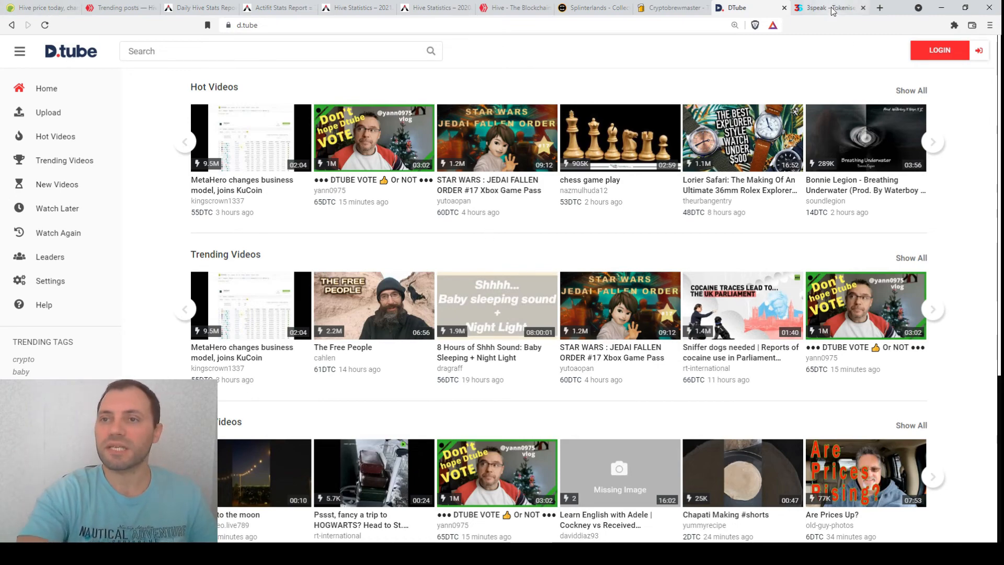
click(826, 8)
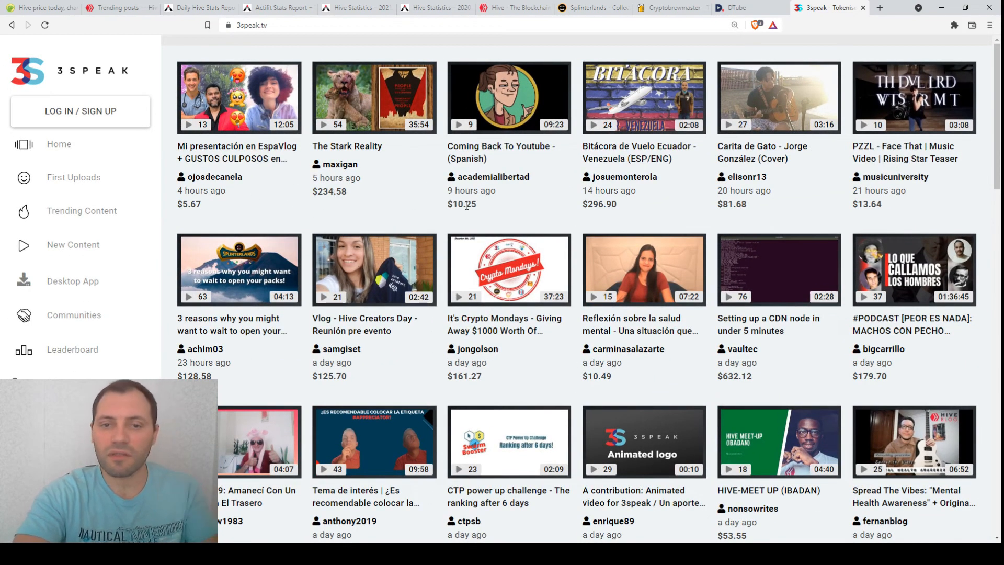
scroll(down, 3)
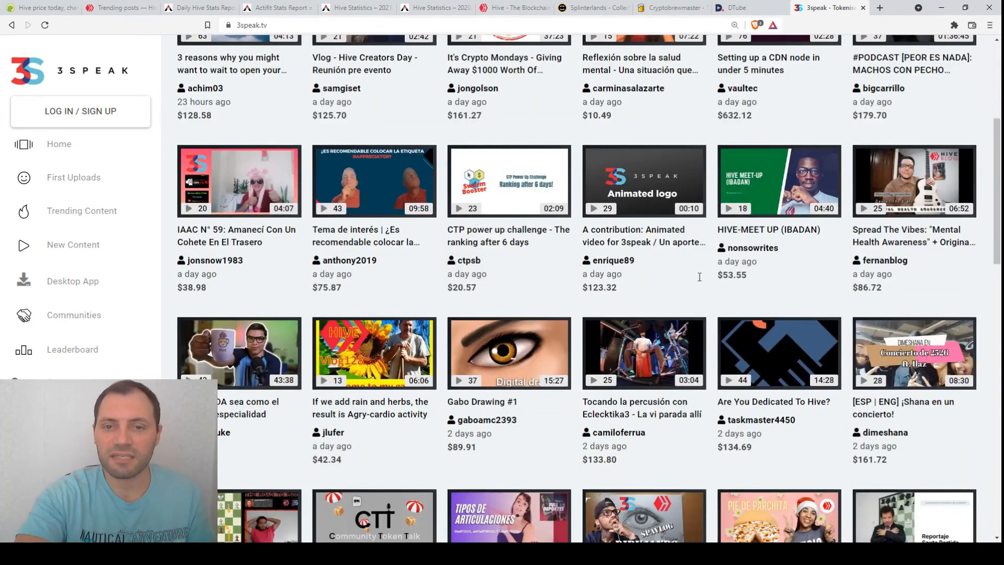
scroll(down, 3)
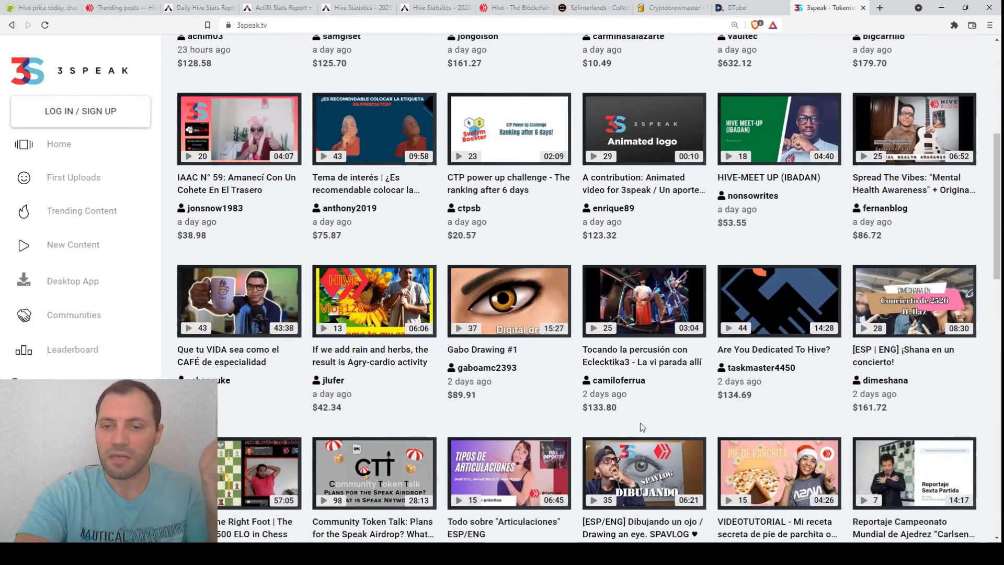
scroll(down, 3)
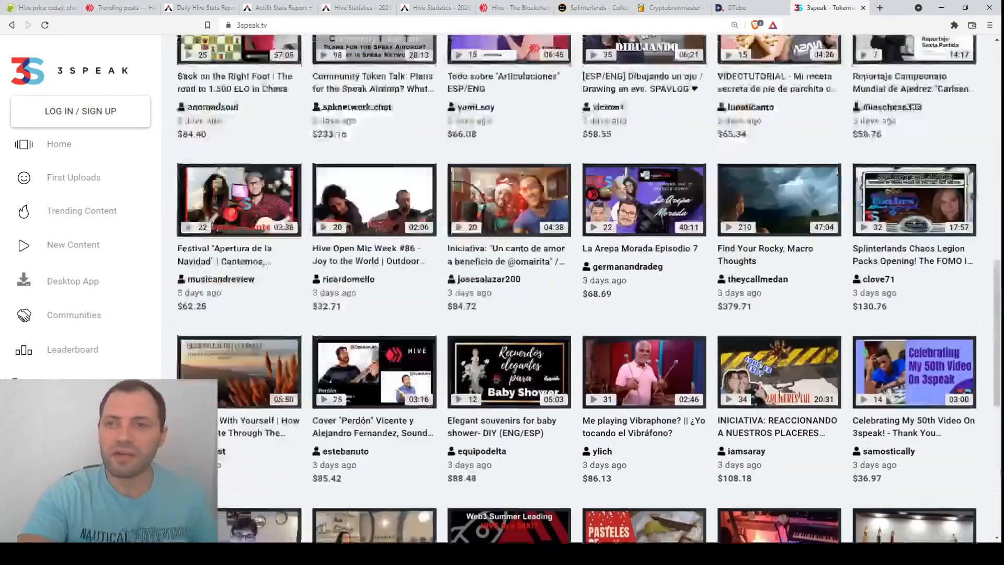
scroll(up, 3)
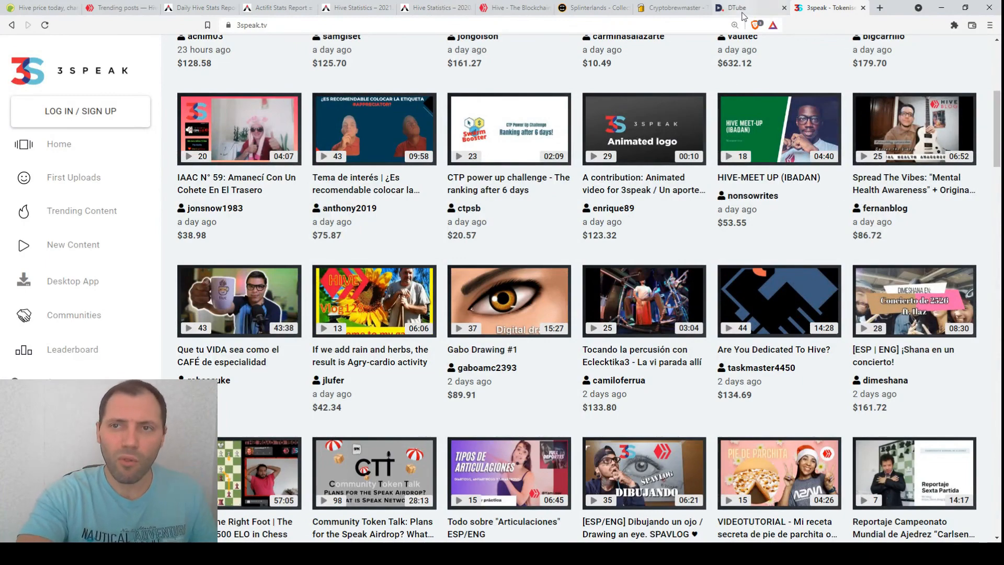
click(736, 7)
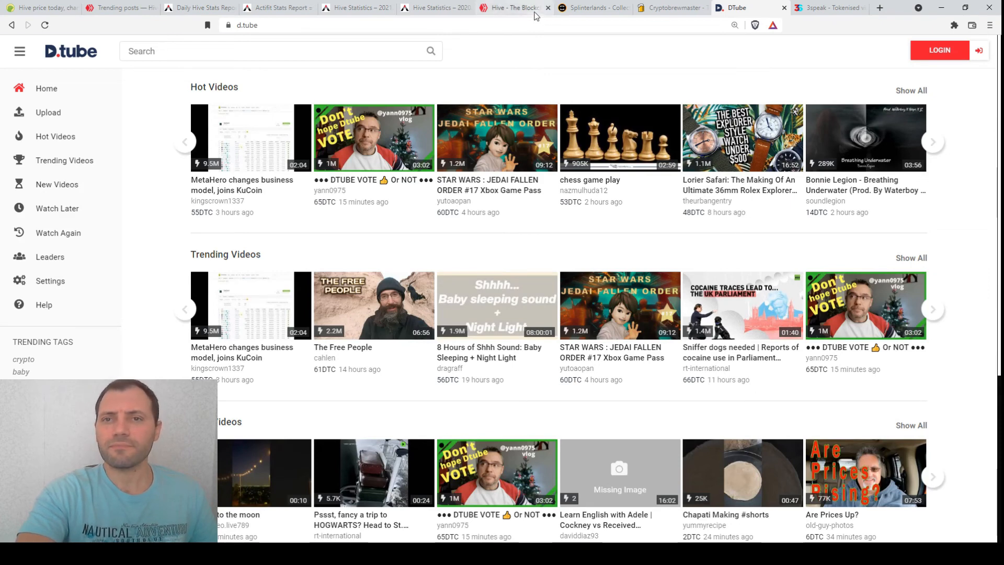
Step: Review the ecosystem directory's full app tiles and return to the Hive Ecosystem heading
click(509, 8)
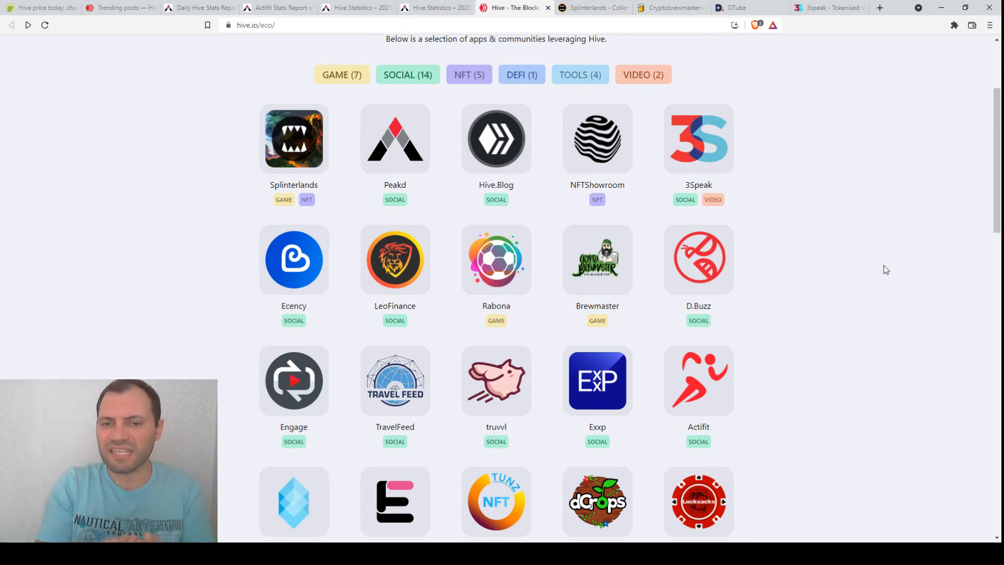
scroll(down, 3)
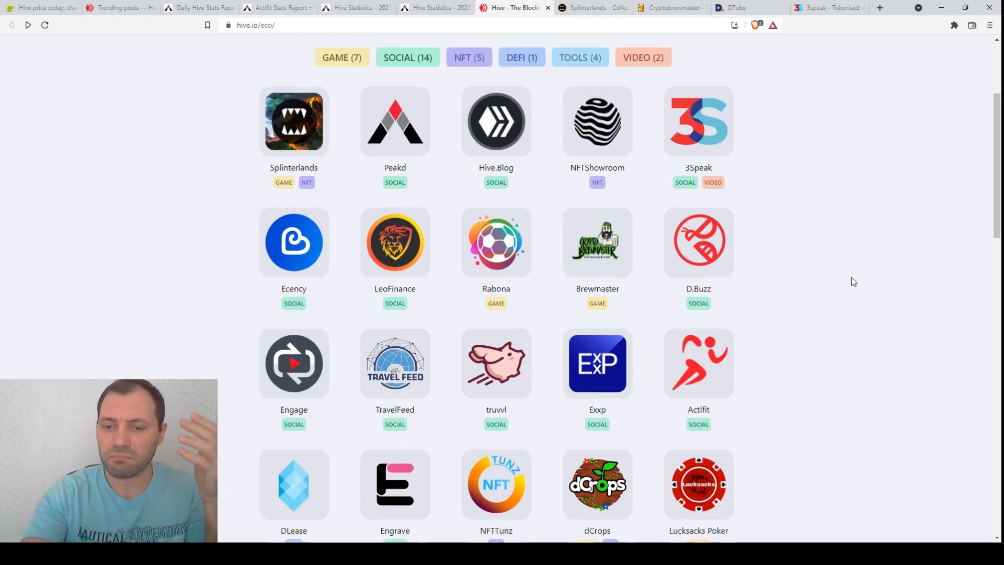
scroll(down, 3)
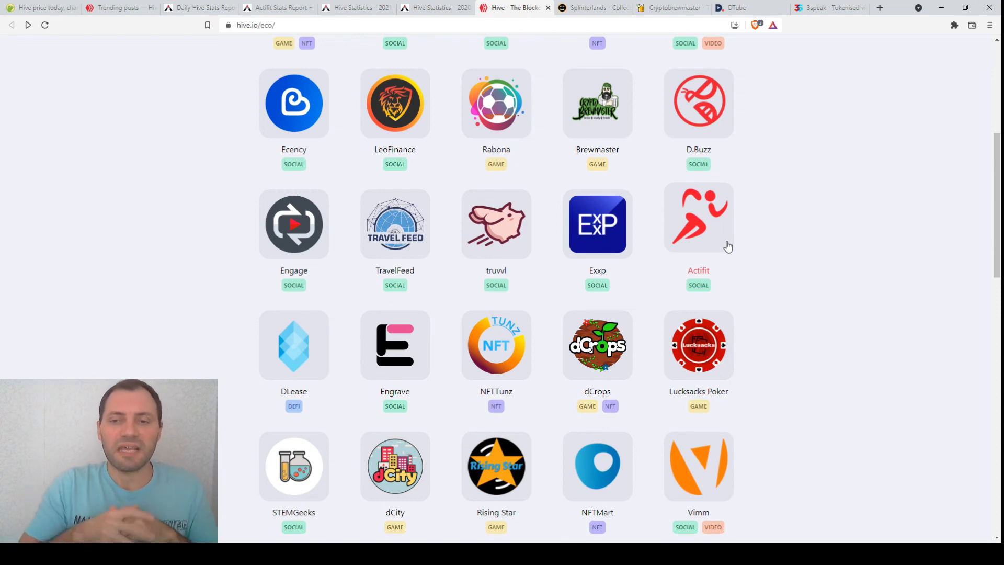
mouse_move(821, 347)
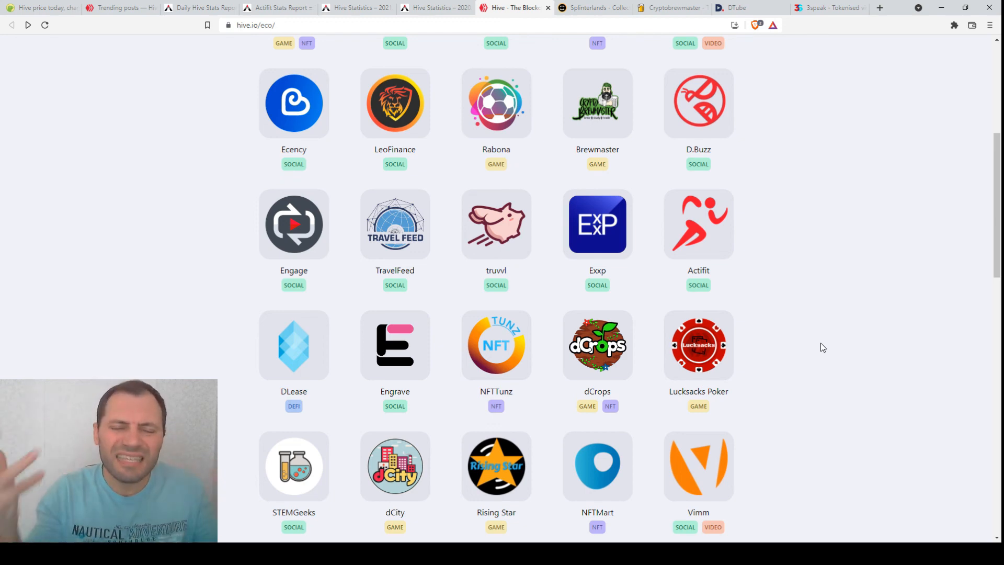
scroll(up, 3)
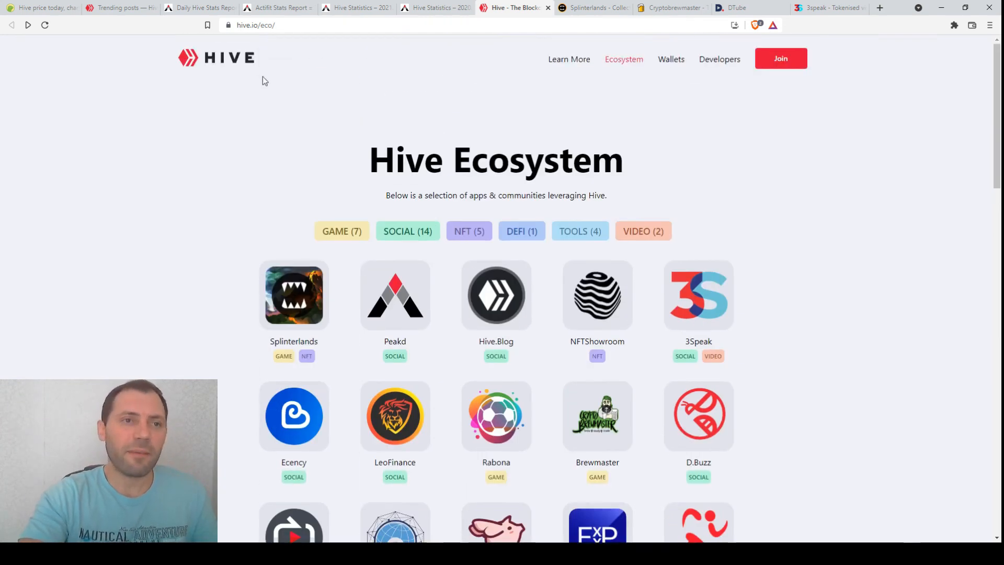
Step: From the Hive coin page, go to CoinGecko's homepage of cryptocurrencies ranked by market cap
click(42, 8)
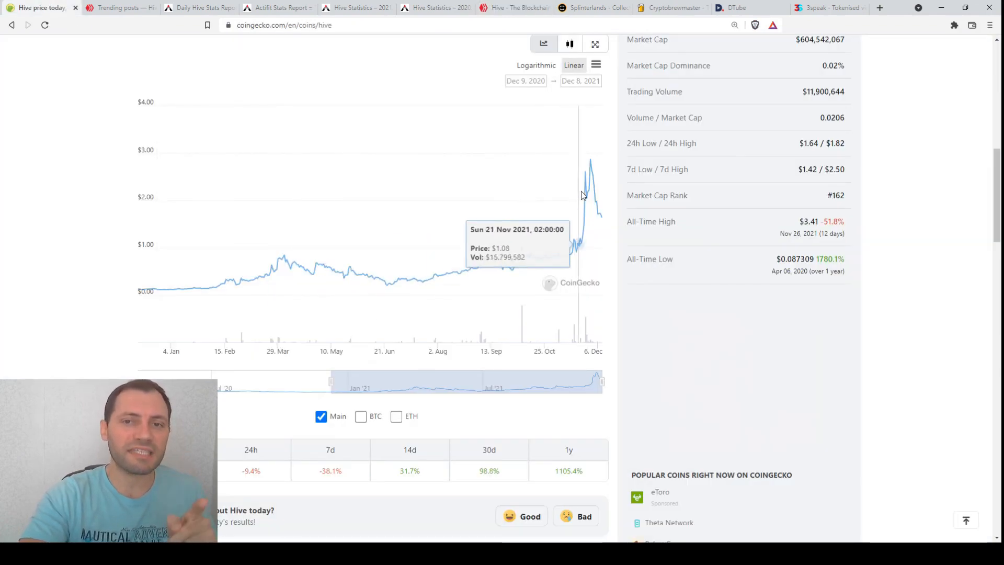
mouse_move(589, 180)
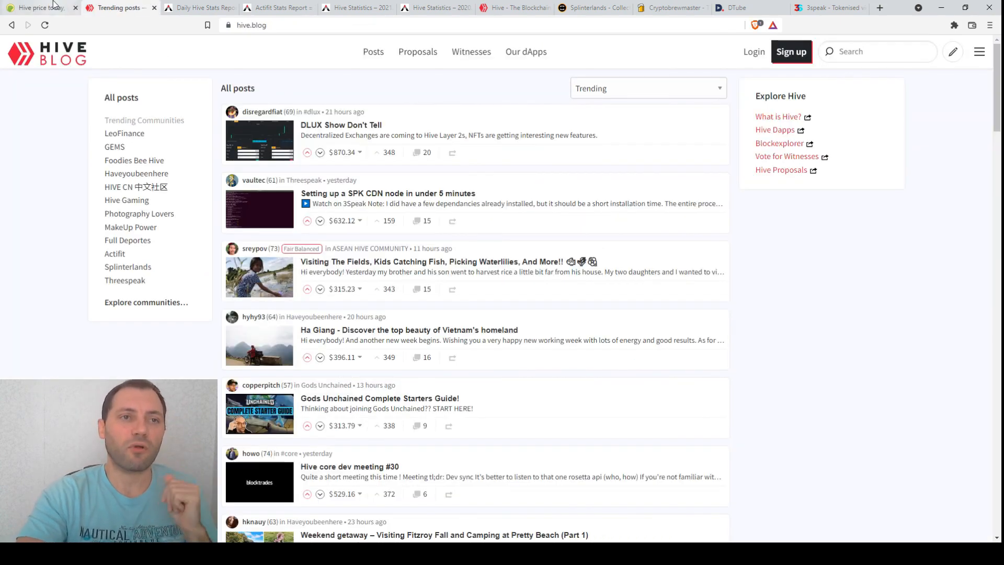
click(35, 7)
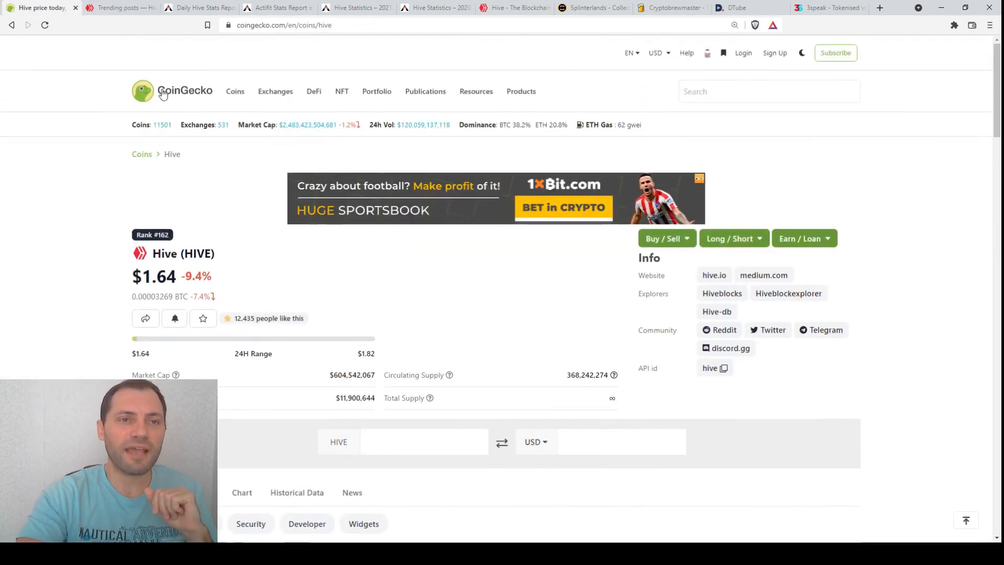
click(171, 91)
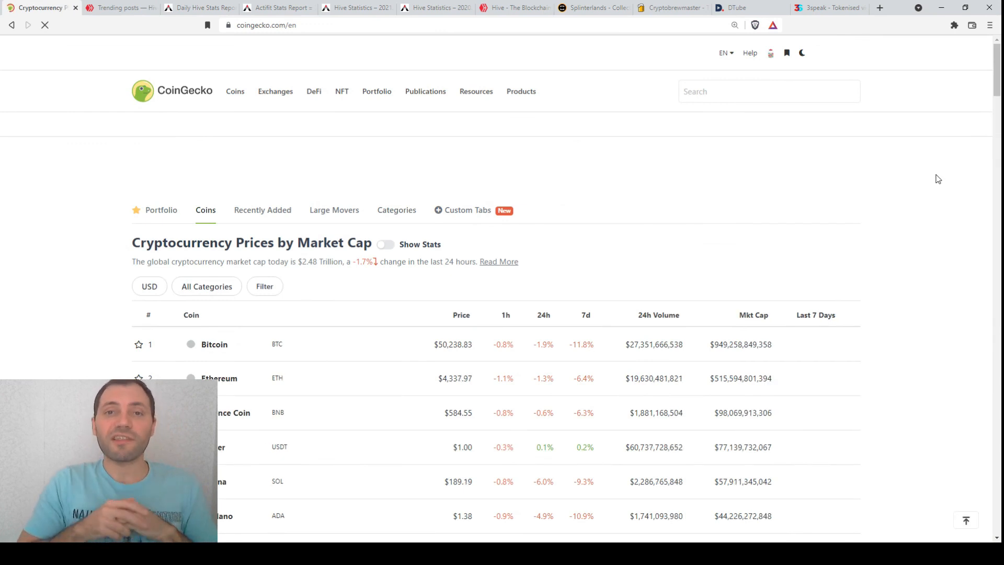